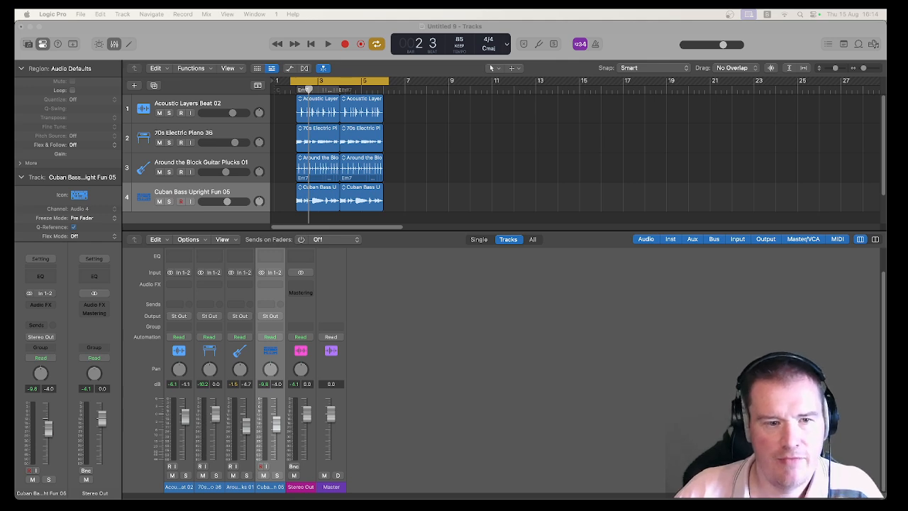
{"action": "mouse_move", "coordinate": [483, 140]}
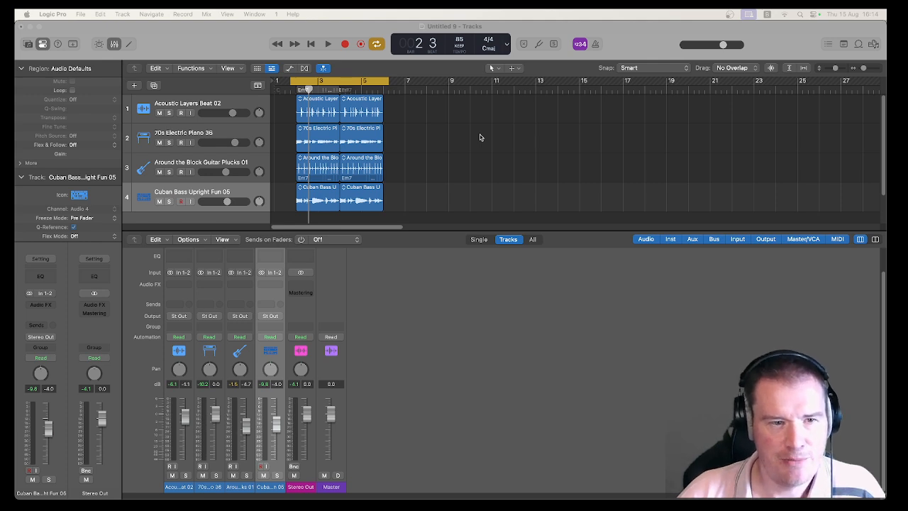
{"action": "mouse_move", "coordinate": [249, 155]}
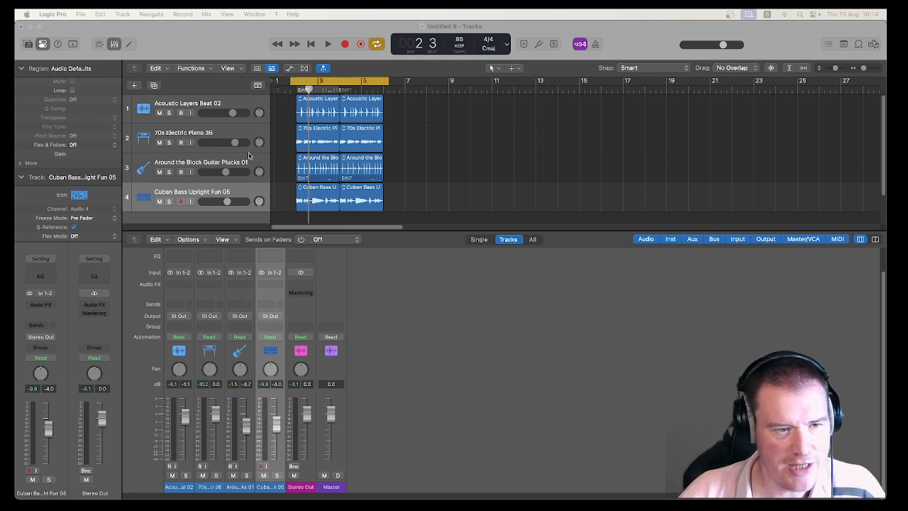
{"action": "mouse_move", "coordinate": [245, 132]}
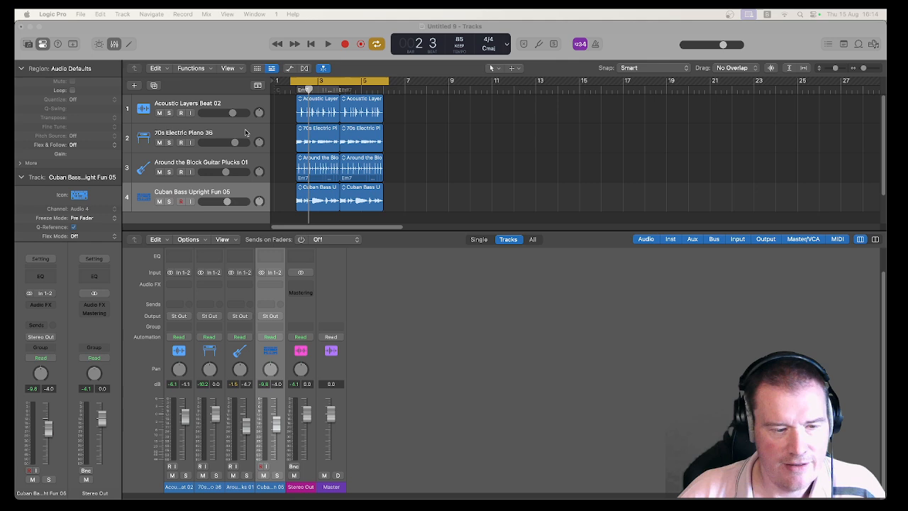
{"action": "mouse_move", "coordinate": [432, 189]}
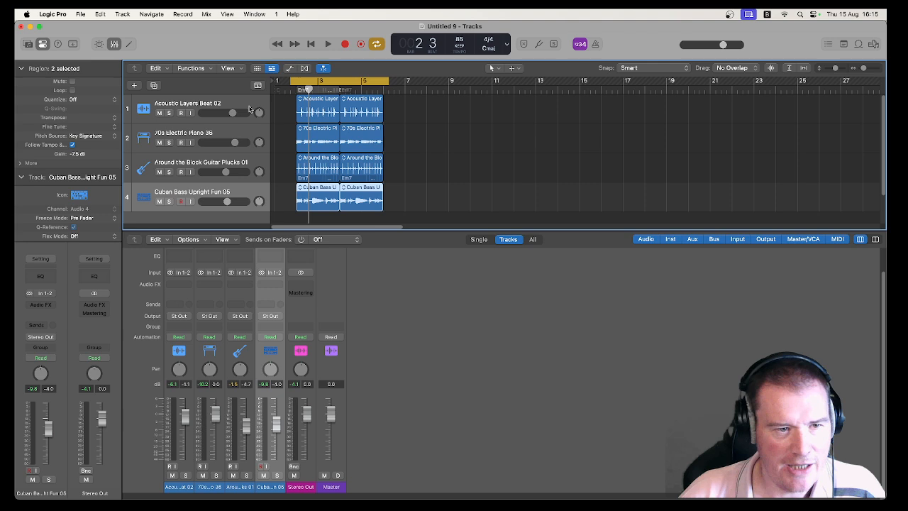
Play the four-track loop arrangement from the start, then stop playback partway through
{"action": "left_click", "coordinate": [198, 103]}
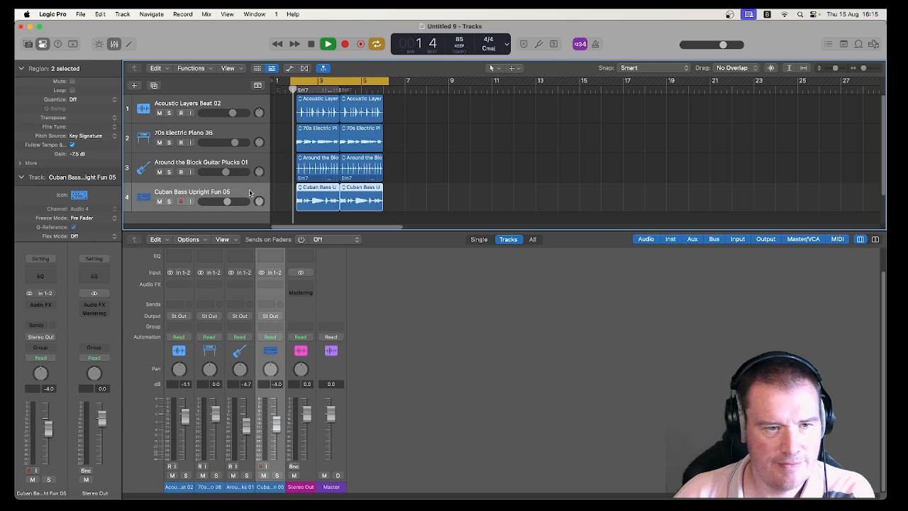
{"action": "left_click", "coordinate": [328, 44]}
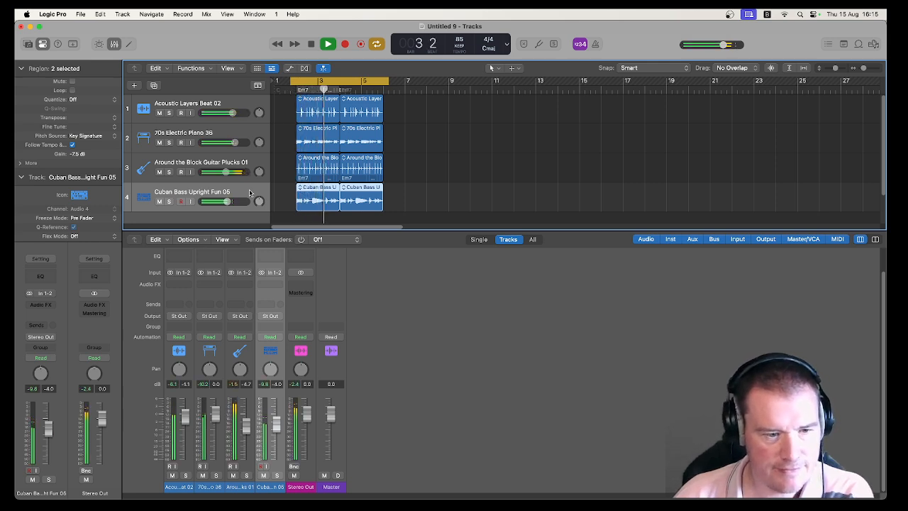
{"action": "left_click", "coordinate": [328, 44]}
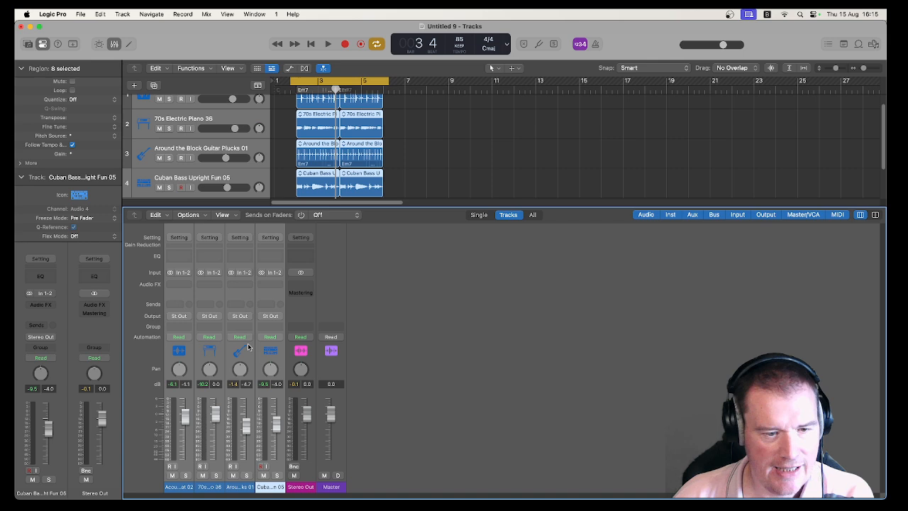
{"action": "mouse_move", "coordinate": [301, 315]}
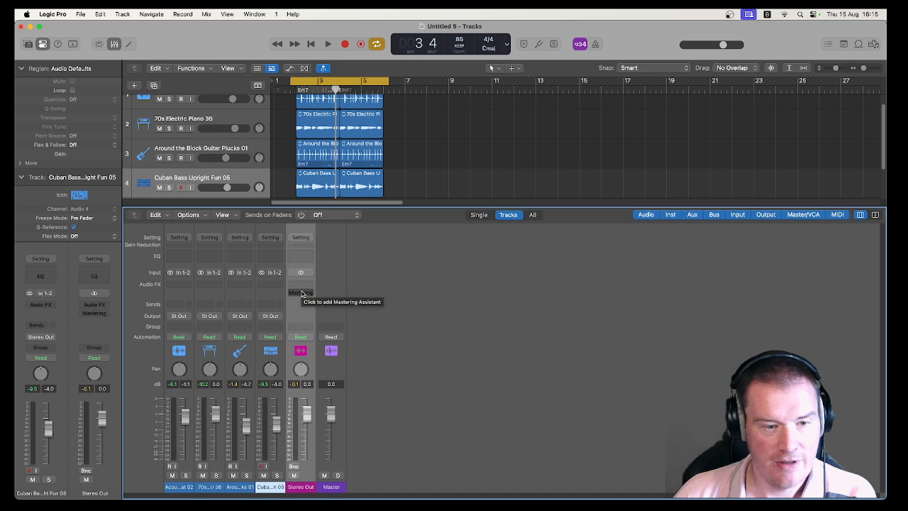
Insert a stereo ChromaVerb on the Stereo Out Audio FX slot and audition it at its default preset
{"action": "left_click", "coordinate": [300, 292]}
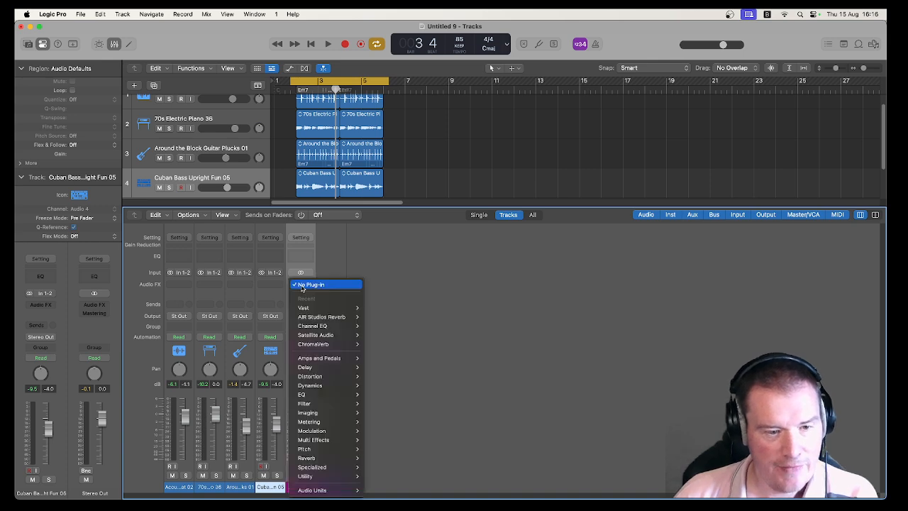
{"action": "mouse_move", "coordinate": [326, 395]}
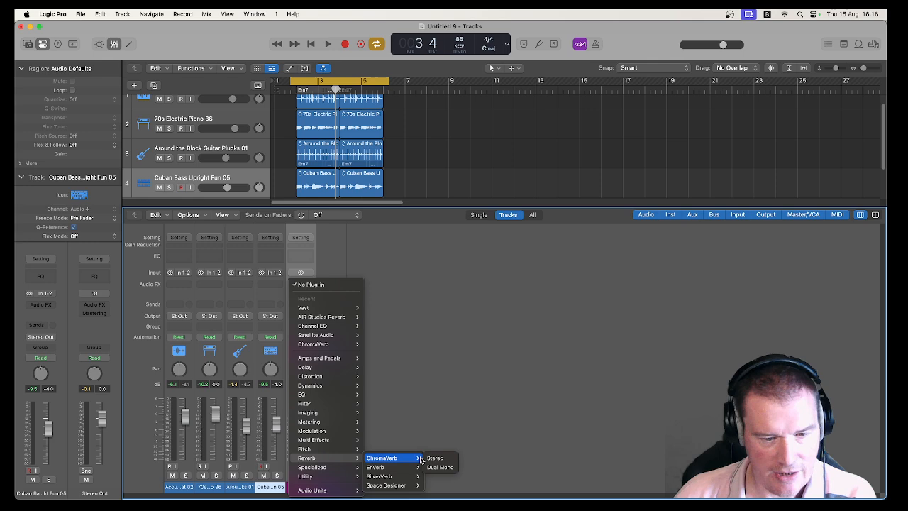
{"action": "left_click", "coordinate": [435, 457]}
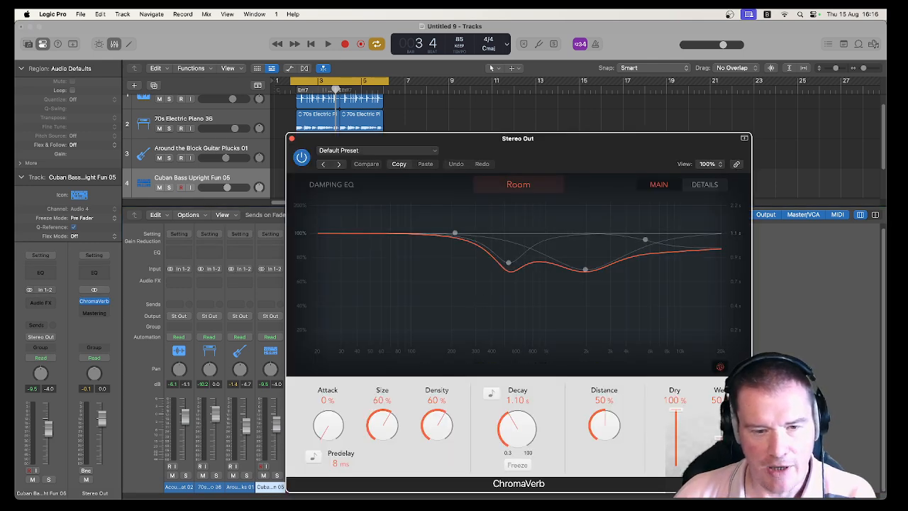
{"action": "left_click_drag", "start_coordinate": [518, 138], "coordinate": [587, 107]}
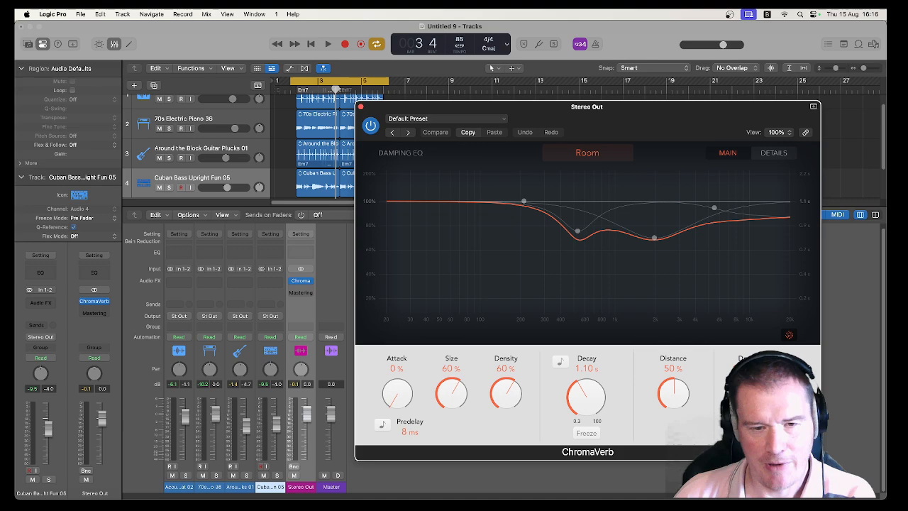
{"action": "left_click", "coordinate": [327, 43]}
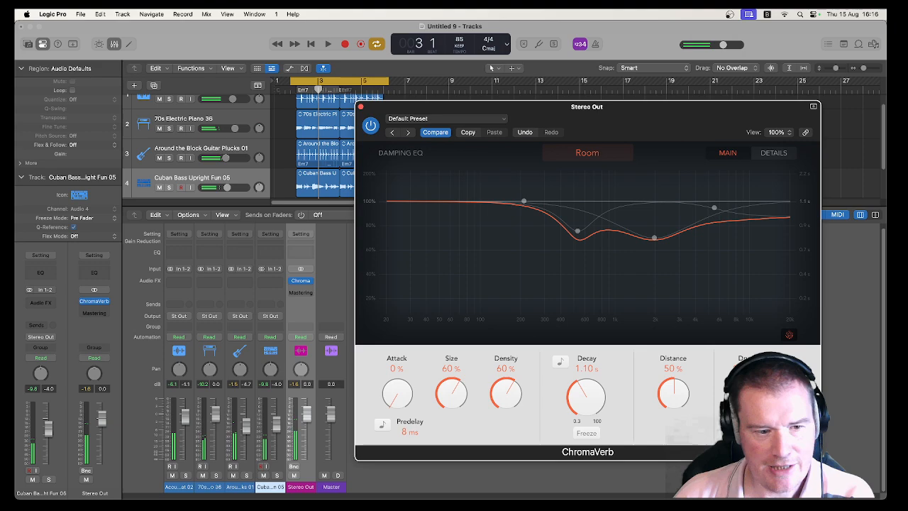
{"action": "left_click", "coordinate": [327, 44]}
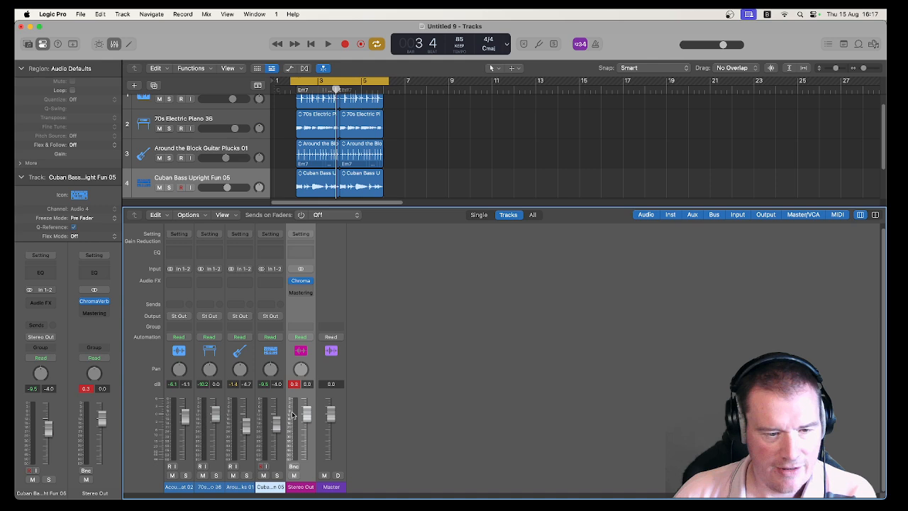
{"action": "mouse_move", "coordinate": [305, 447]}
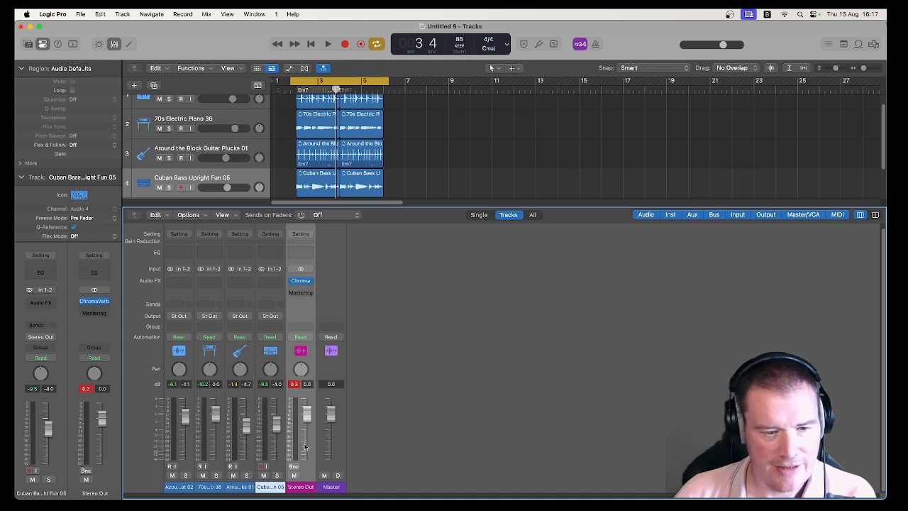
{"action": "mouse_move", "coordinate": [299, 313]}
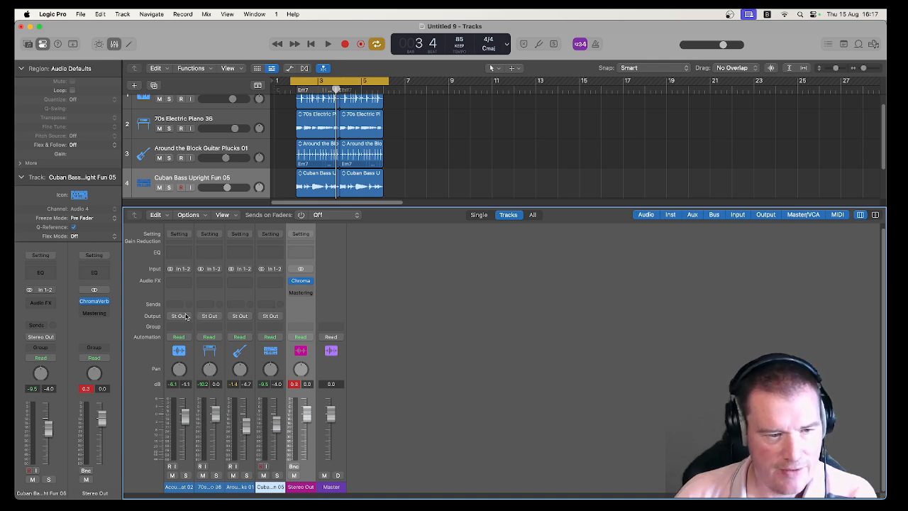
{"action": "mouse_move", "coordinate": [172, 303]}
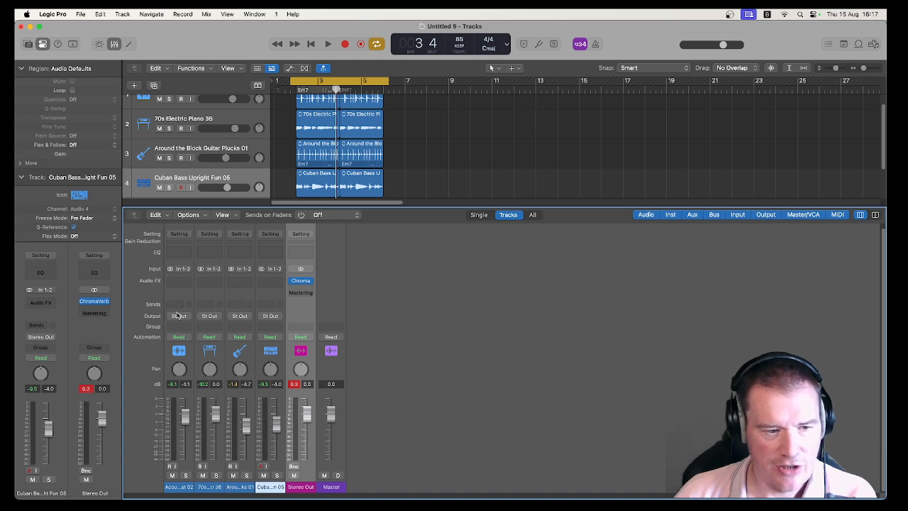
{"action": "mouse_move", "coordinate": [179, 313]}
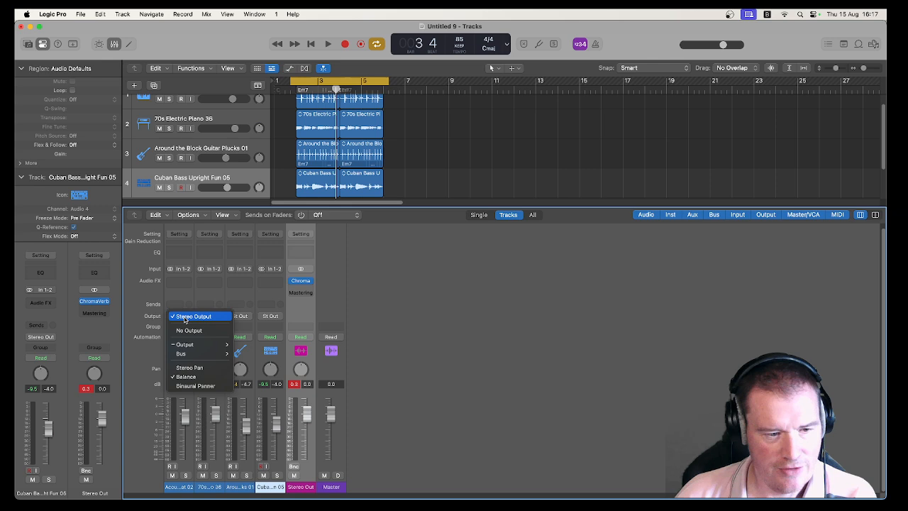
{"action": "mouse_move", "coordinate": [178, 323]}
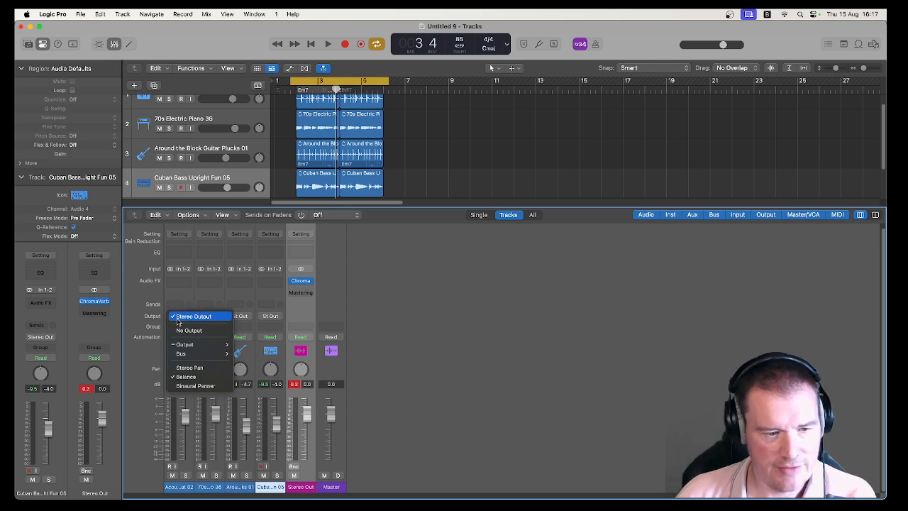
Check the Acoustic Layers Beat 02 output routing, leaving it on the stereo output
{"action": "left_click", "coordinate": [181, 353]}
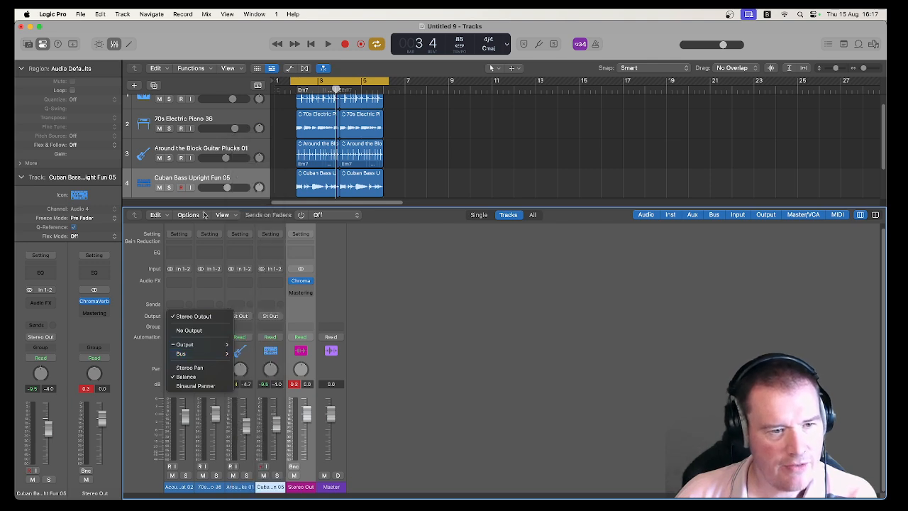
{"action": "left_click", "coordinate": [193, 315]}
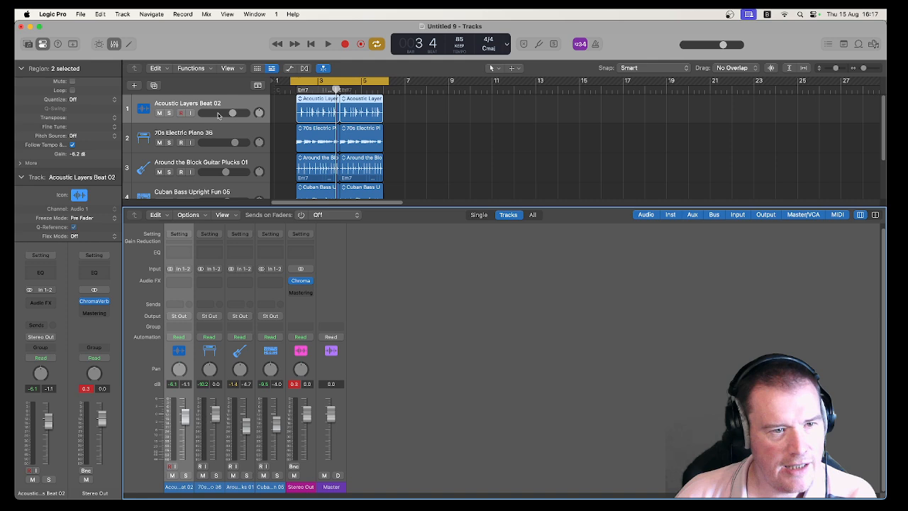
{"action": "mouse_move", "coordinate": [188, 287]}
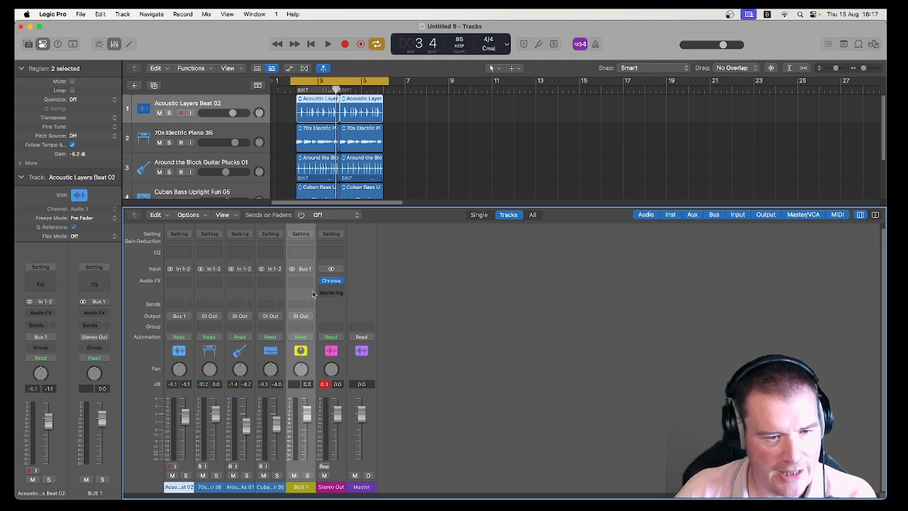
{"action": "mouse_move", "coordinate": [179, 322]}
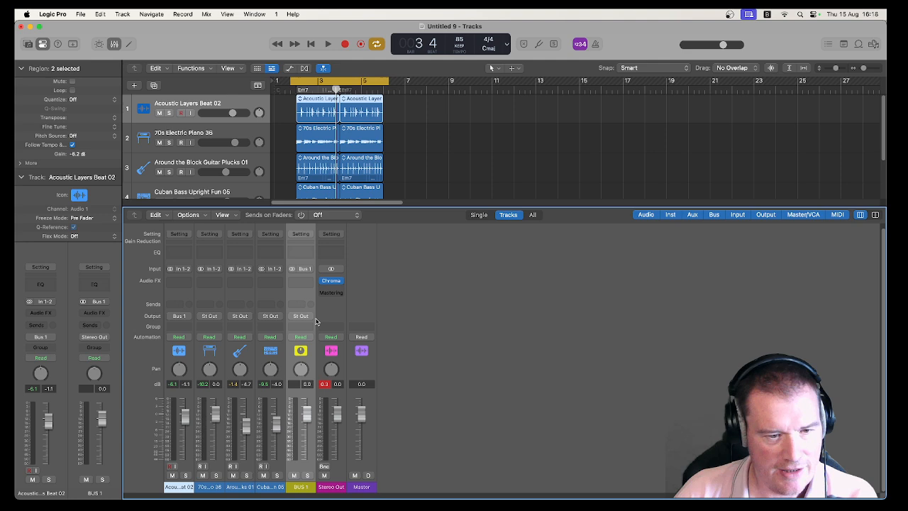
Audition the acoustic drums running through the Bus 1 aux, then stop playback
{"action": "left_click", "coordinate": [328, 43]}
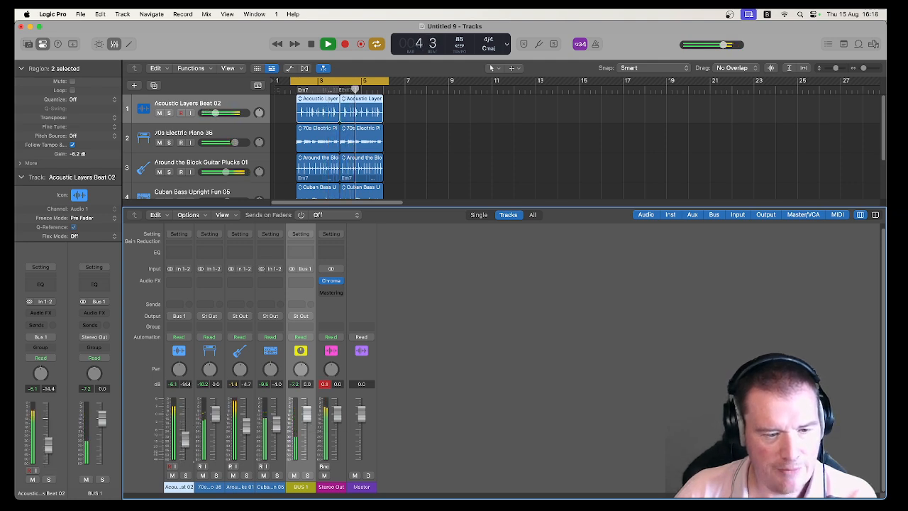
{"action": "left_click", "coordinate": [311, 43]}
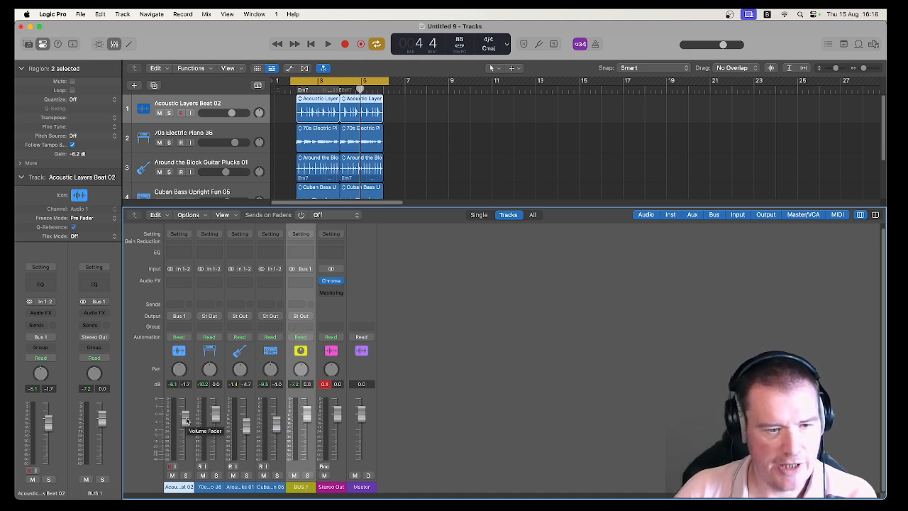
{"action": "mouse_move", "coordinate": [179, 284]}
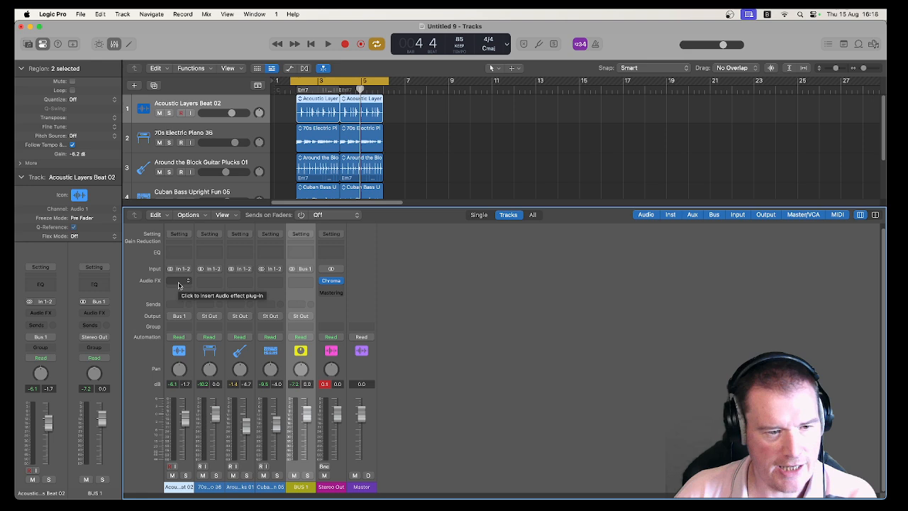
{"action": "mouse_move", "coordinate": [186, 418]}
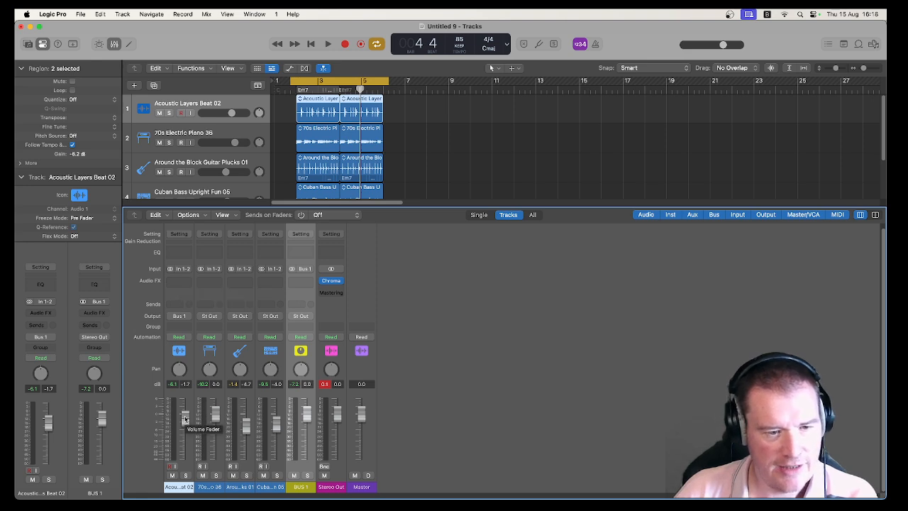
{"action": "left_click", "coordinate": [328, 43]}
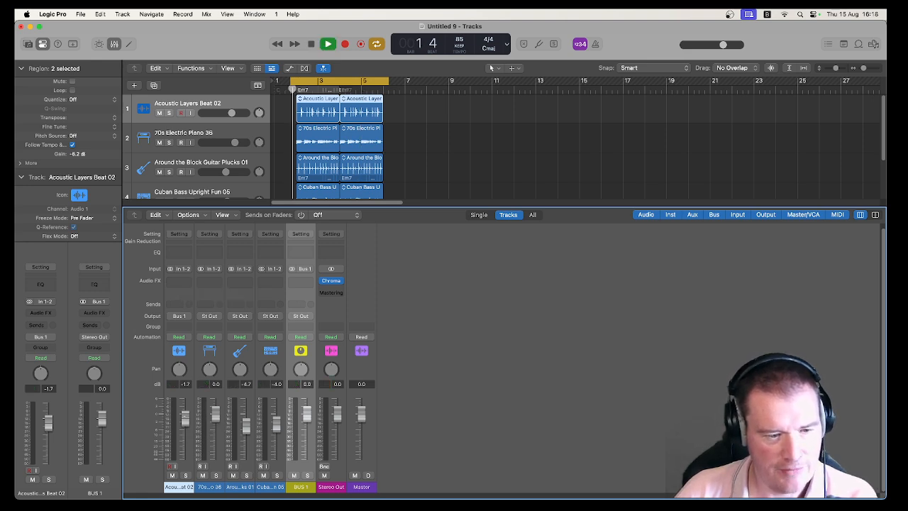
{"action": "left_click", "coordinate": [328, 43]}
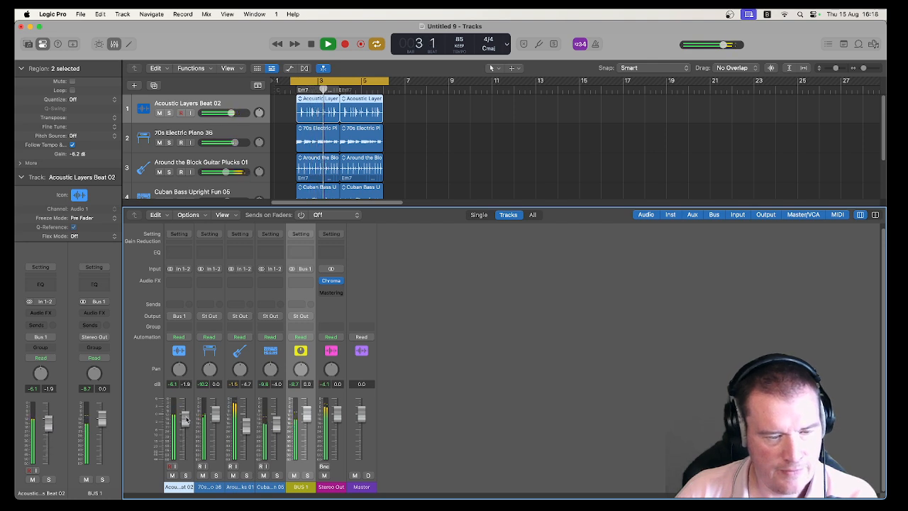
{"action": "left_click", "coordinate": [328, 44]}
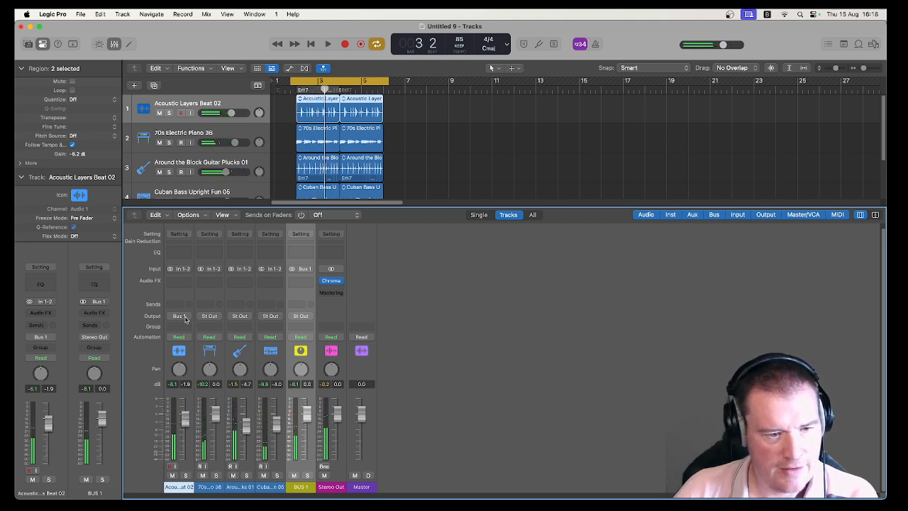
Switch Acoustic Layers Beat 02's output from Bus 1 back to Stereo Out, keeping the Bus 1 aux
{"action": "left_click", "coordinate": [181, 316]}
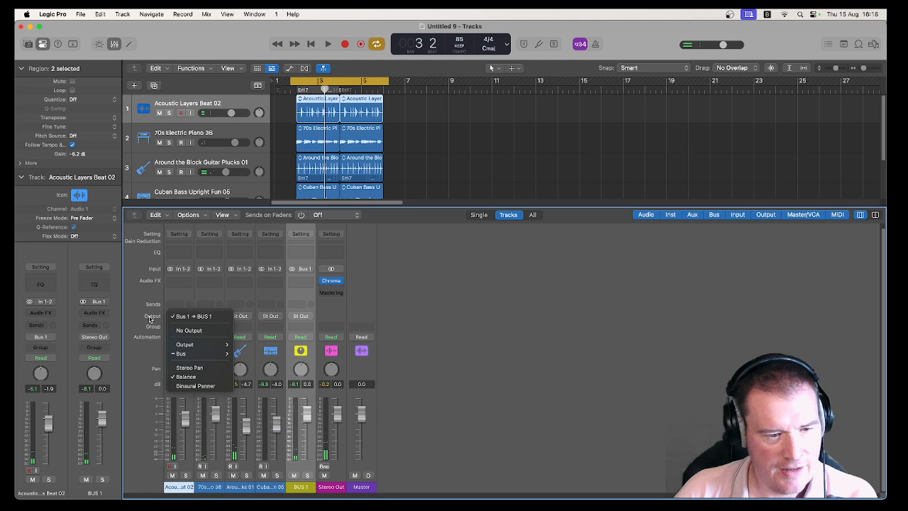
{"action": "left_click", "coordinate": [183, 315]}
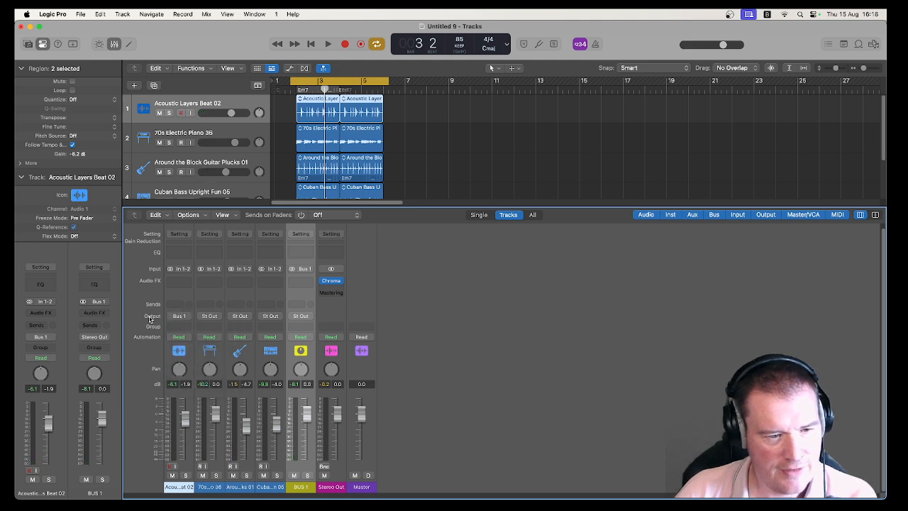
{"action": "mouse_move", "coordinate": [295, 396]}
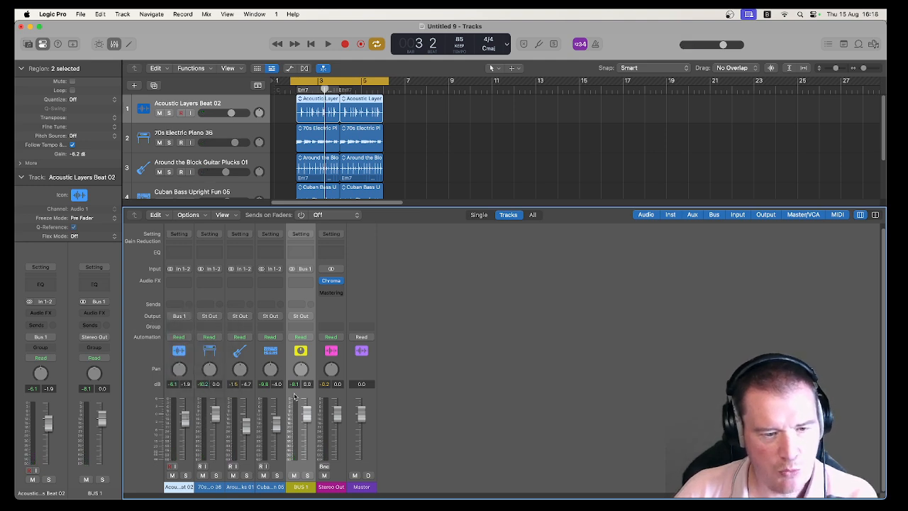
{"action": "mouse_move", "coordinate": [183, 394]}
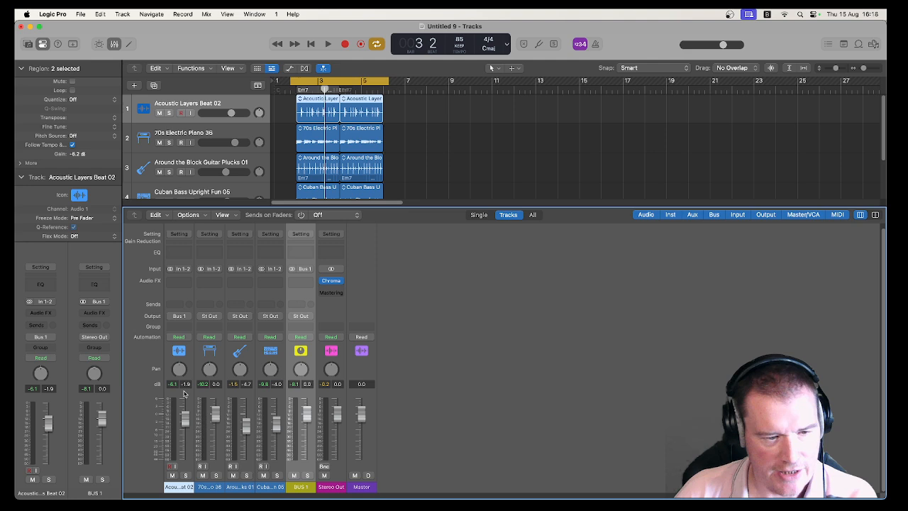
{"action": "mouse_move", "coordinate": [181, 399]}
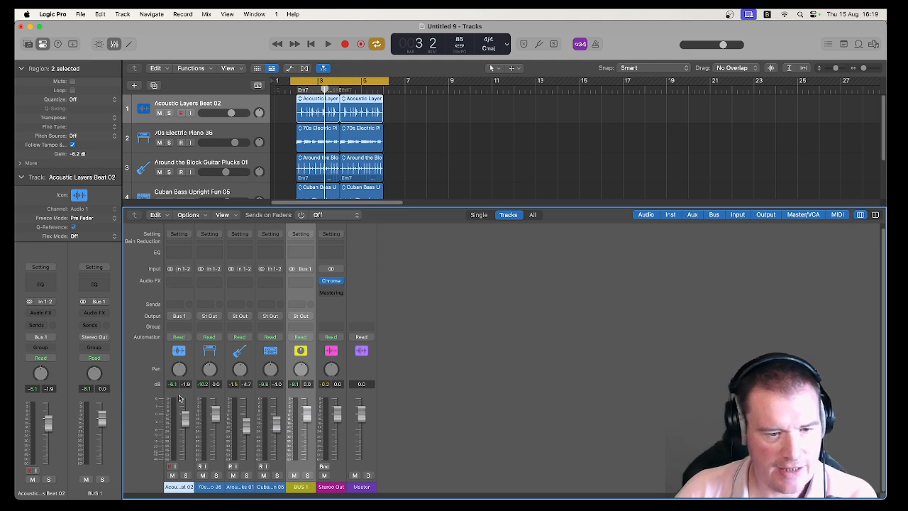
{"action": "mouse_move", "coordinate": [293, 445]}
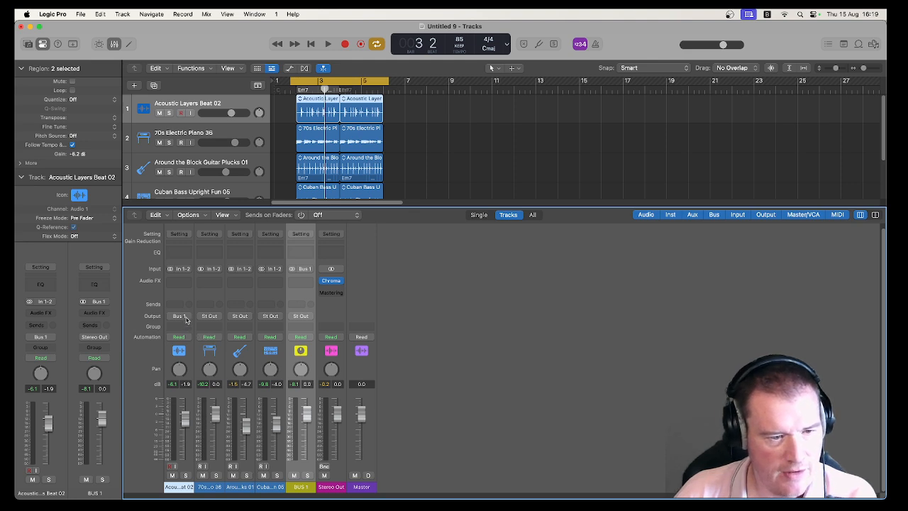
{"action": "left_click", "coordinate": [180, 316]}
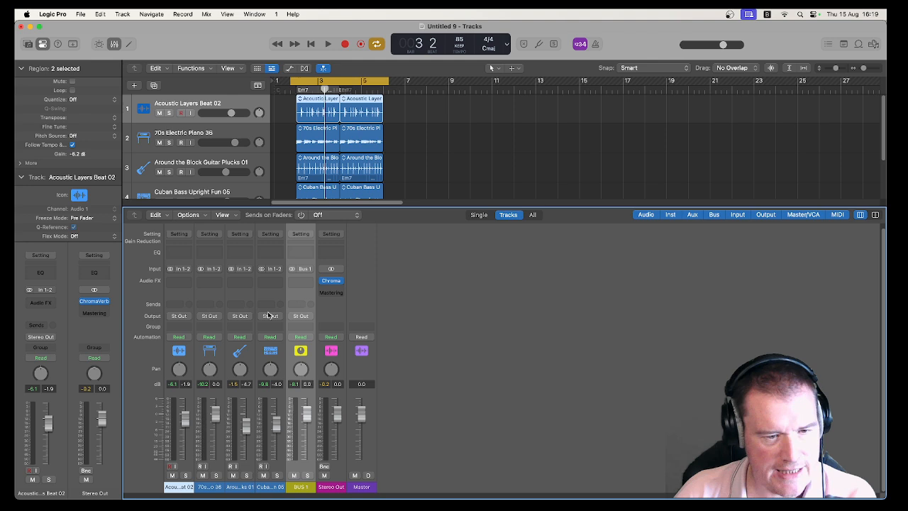
{"action": "mouse_move", "coordinate": [270, 316]}
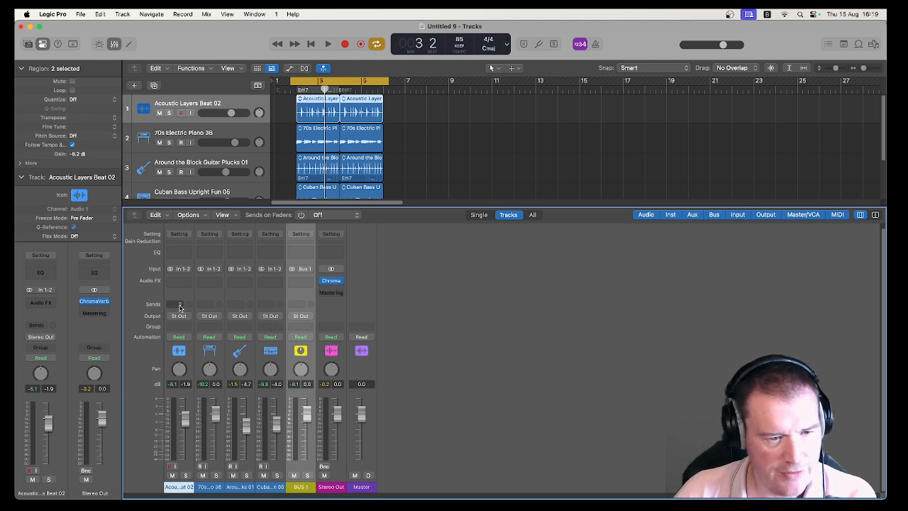
Add a send from Acoustic Layers Beat 02 to Bus 10 and set its send knob level
{"action": "left_click", "coordinate": [179, 304]}
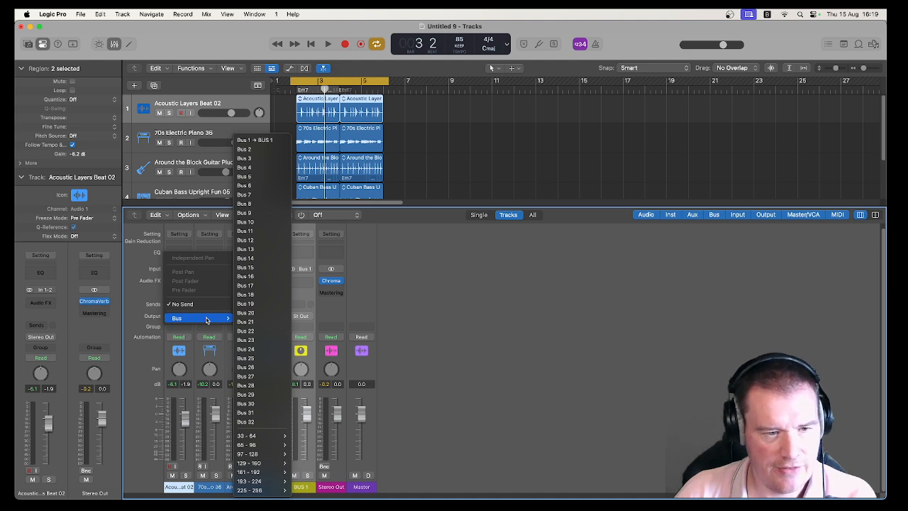
{"action": "mouse_move", "coordinate": [259, 223]}
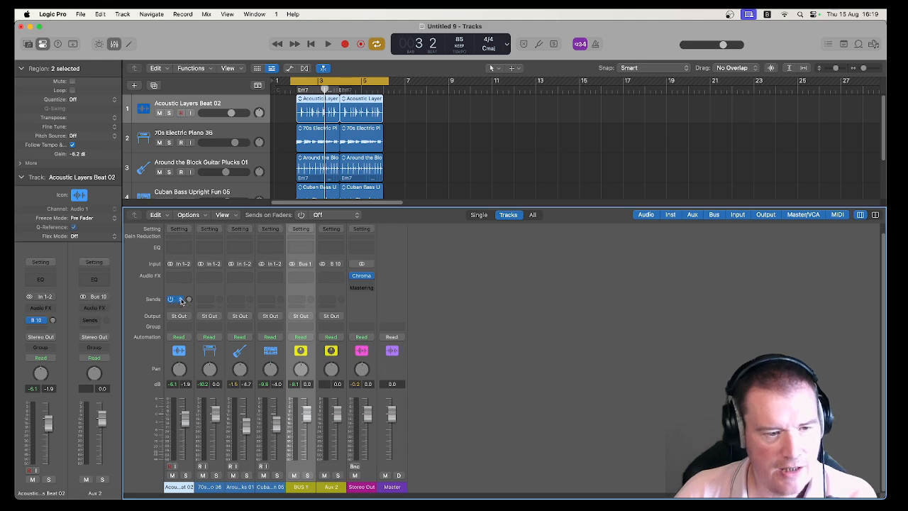
{"action": "left_click", "coordinate": [181, 299]}
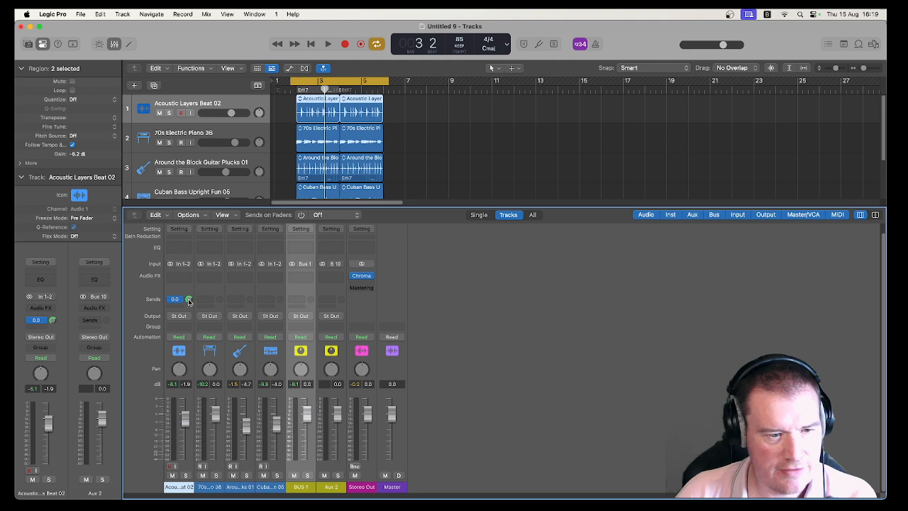
{"action": "left_click", "coordinate": [175, 299]}
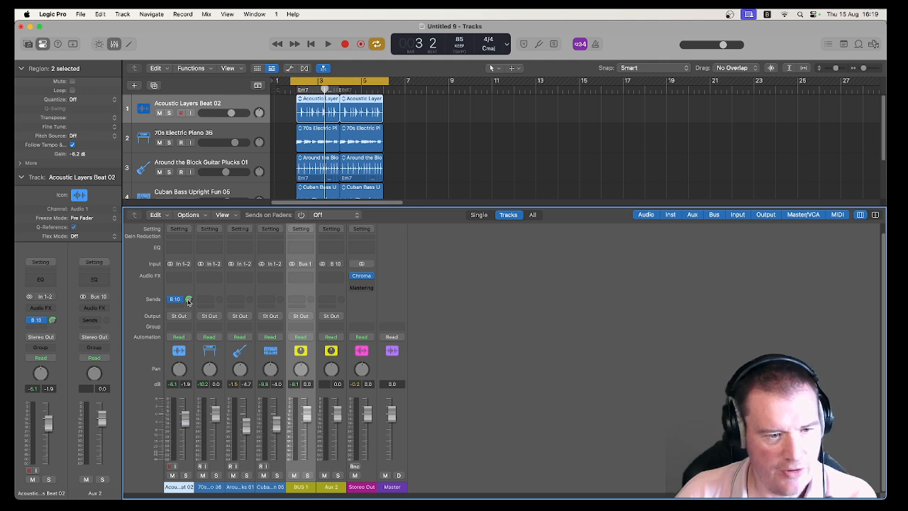
{"action": "left_click", "coordinate": [175, 298]}
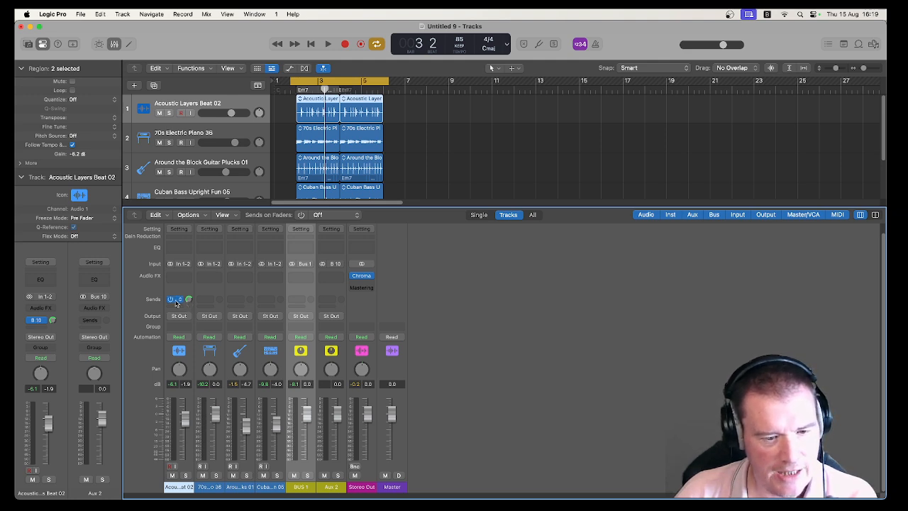
{"action": "left_click", "coordinate": [174, 299]}
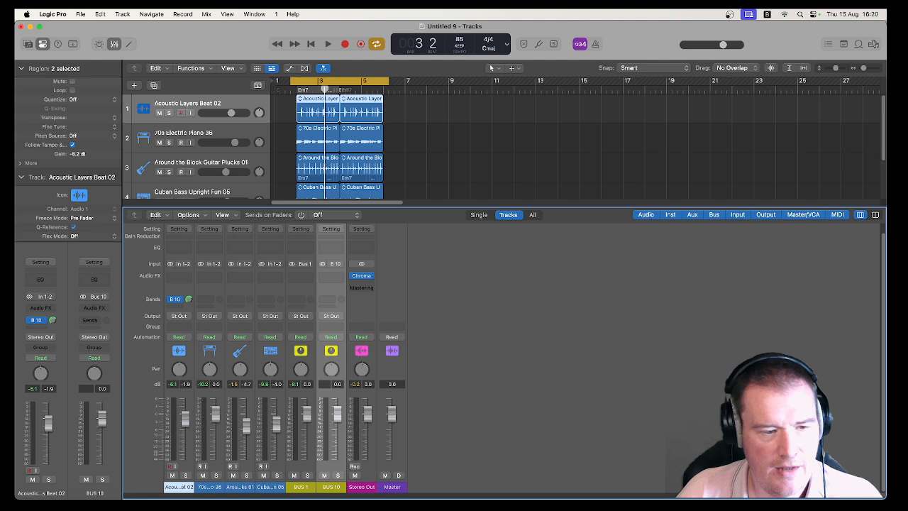
{"action": "mouse_move", "coordinate": [210, 331]}
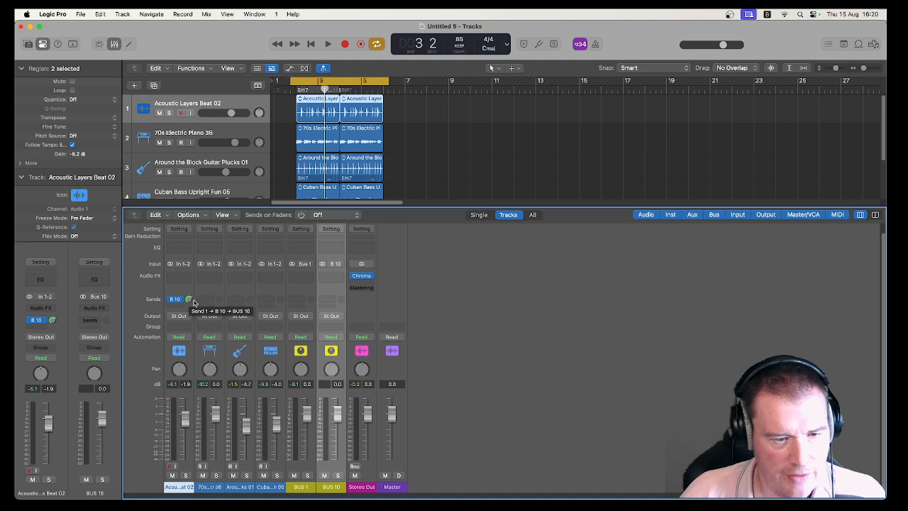
Mute the 70s Electric Piano, guitar and Cuban Bass strips, checking the drums' Send 1 to Bus 10 knob
{"action": "right_click", "coordinate": [300, 368]}
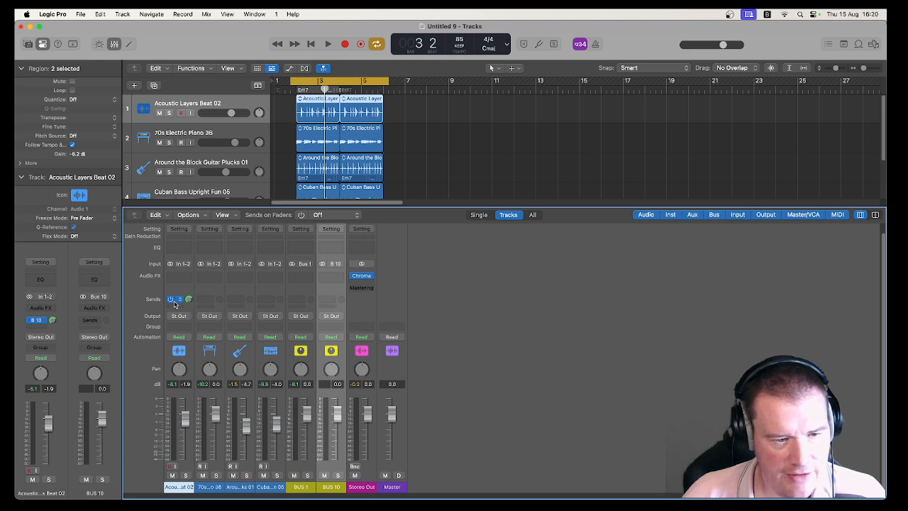
{"action": "left_click", "coordinate": [174, 299]}
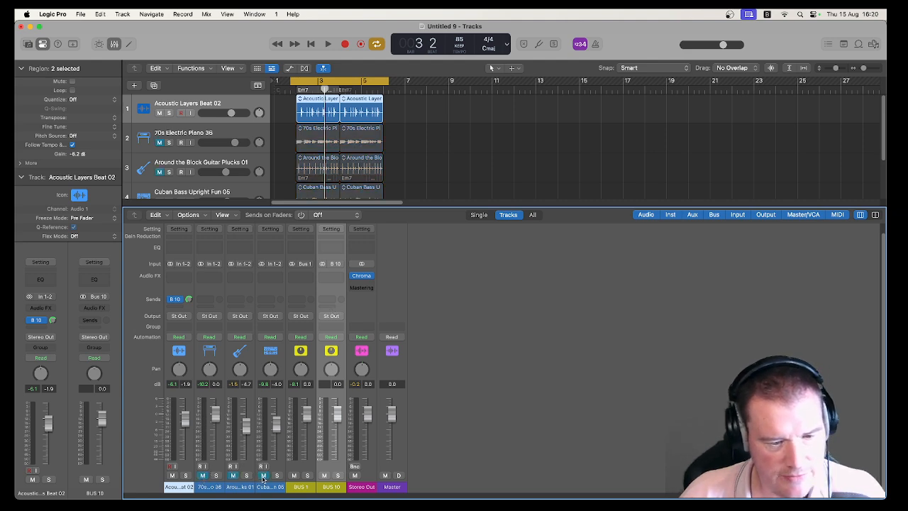
{"action": "left_click", "coordinate": [328, 44]}
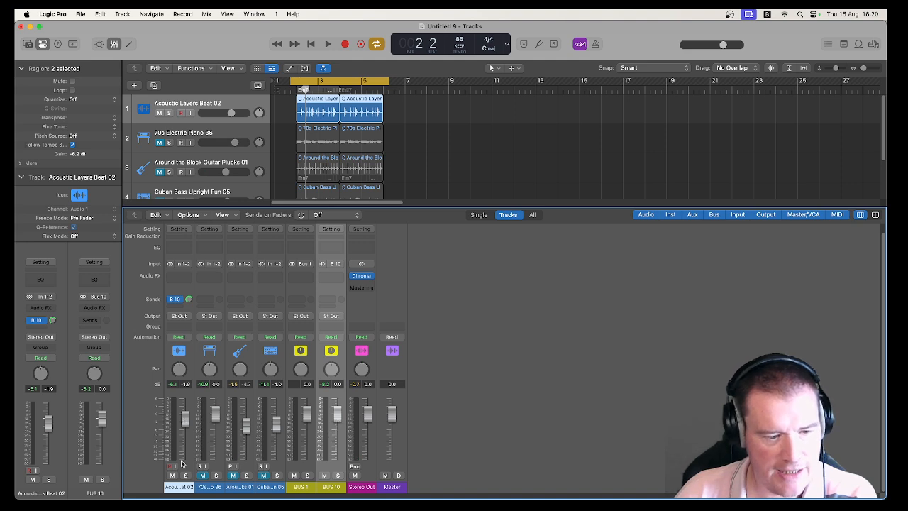
{"action": "mouse_move", "coordinate": [188, 367]}
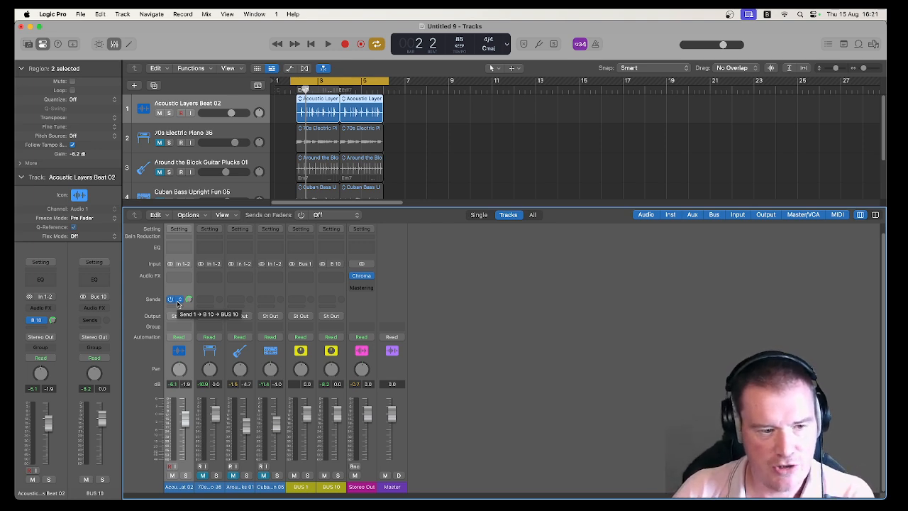
{"action": "left_click", "coordinate": [175, 299]}
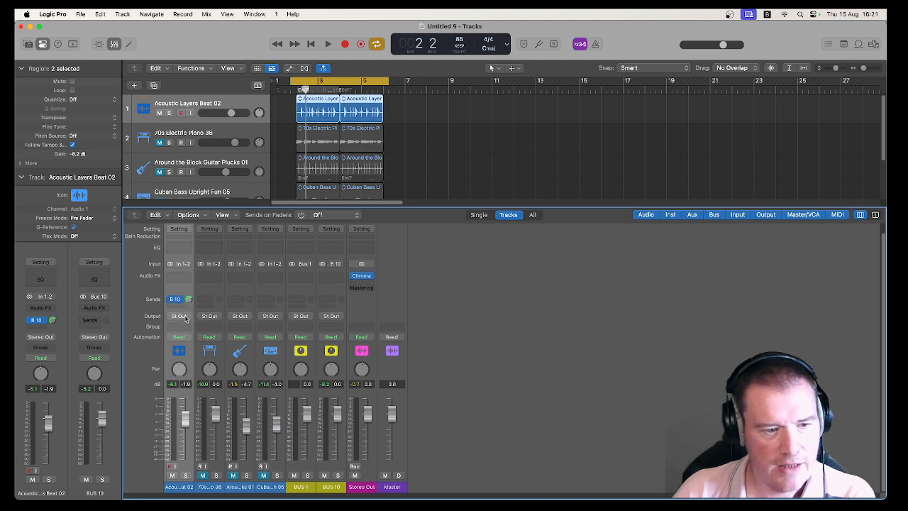
{"action": "left_click", "coordinate": [179, 316]}
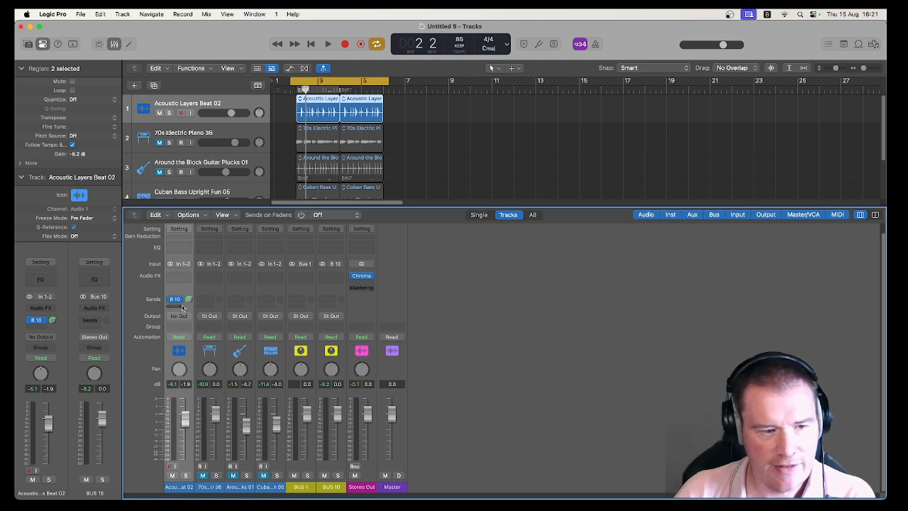
{"action": "mouse_move", "coordinate": [188, 298]}
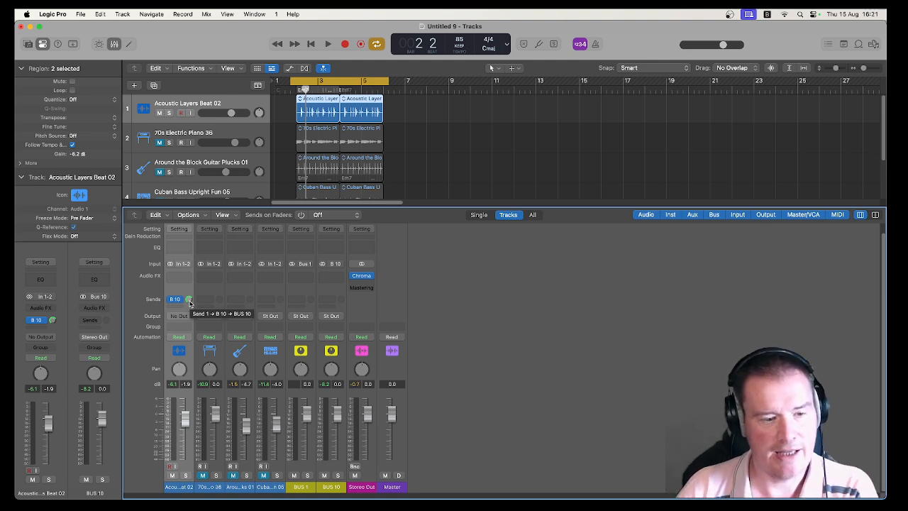
{"action": "left_click", "coordinate": [328, 44]}
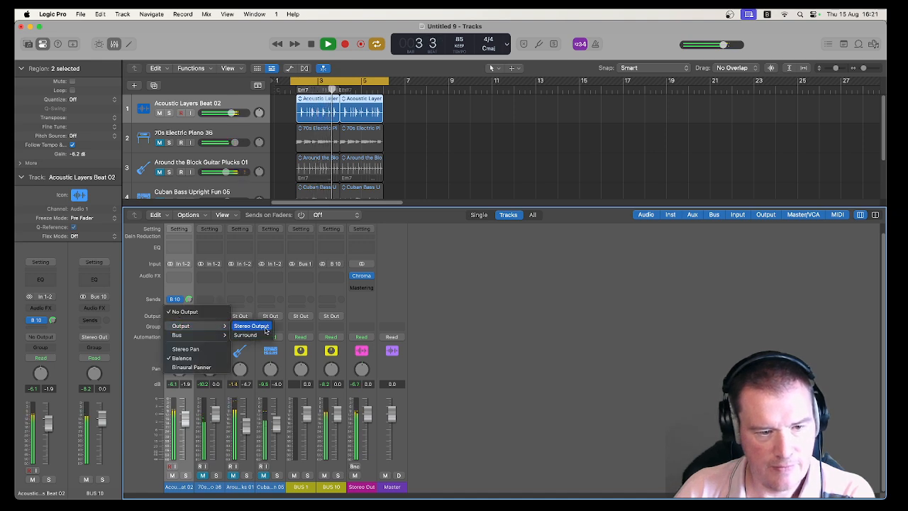
{"action": "left_click", "coordinate": [252, 325]}
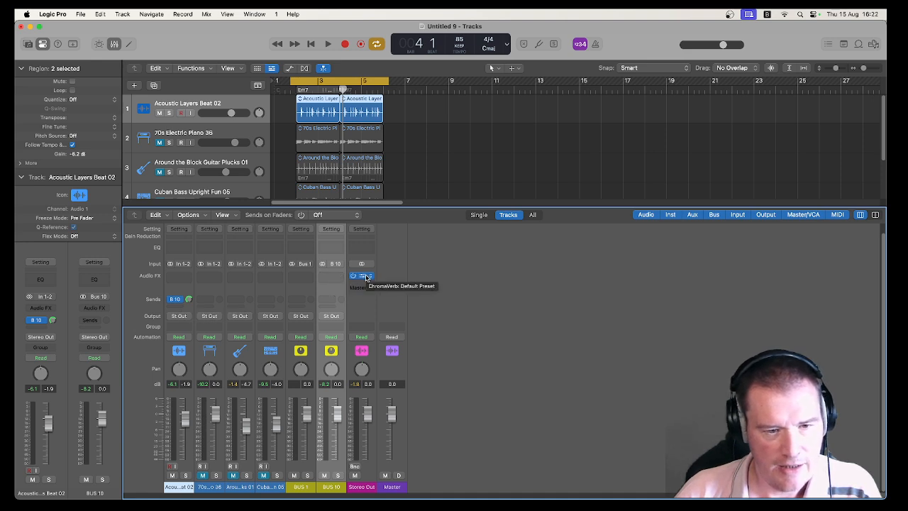
Insert ChromaVerb at its default room preset on the BUS 10 aux's empty Audio FX slot
{"action": "left_click", "coordinate": [362, 276]}
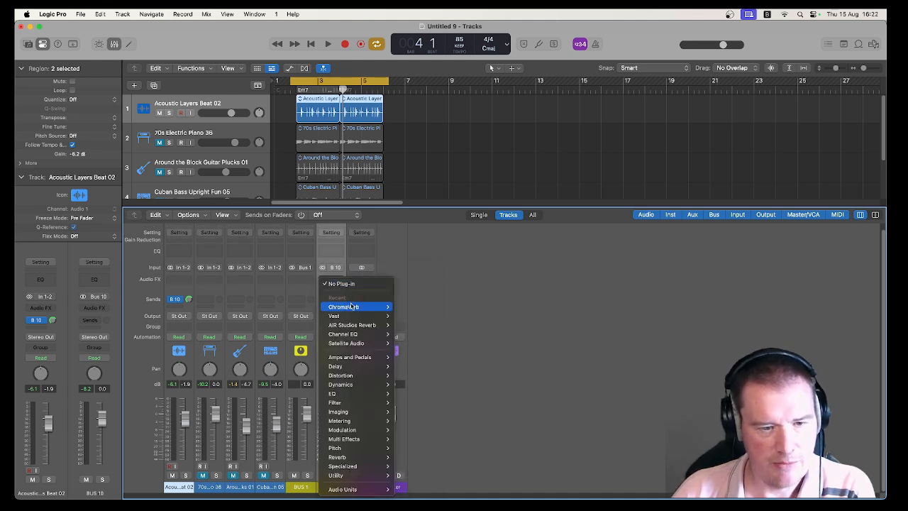
{"action": "left_click", "coordinate": [344, 307]}
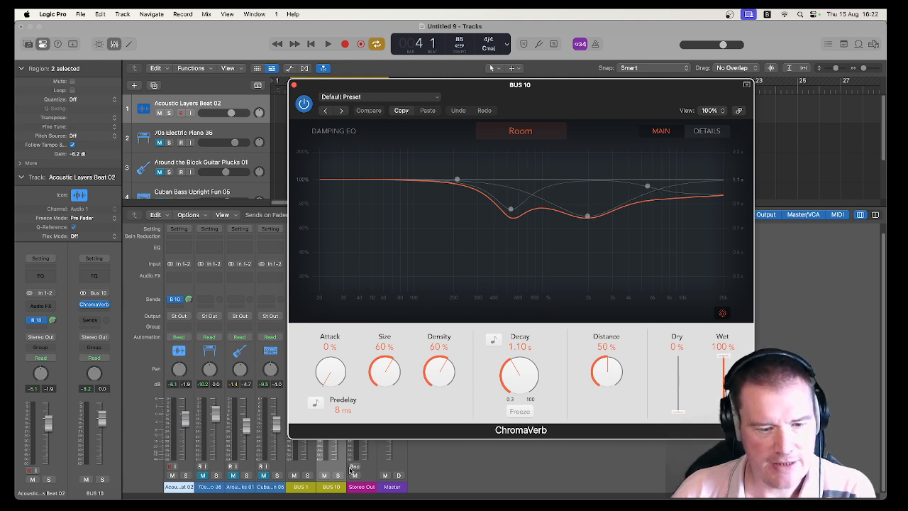
{"action": "mouse_move", "coordinate": [305, 90]}
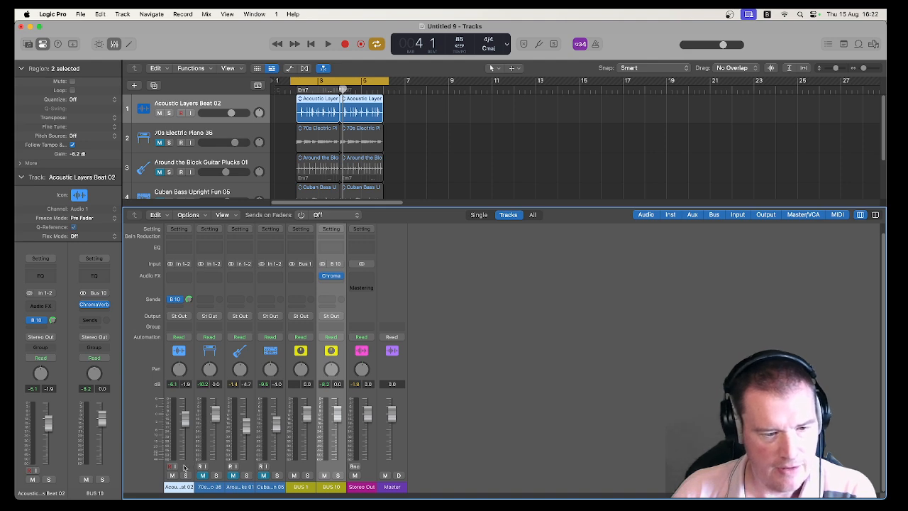
During playback, set the drum track's output to No Output to hear only the Bus 10 reverb
{"action": "left_click", "coordinate": [328, 43]}
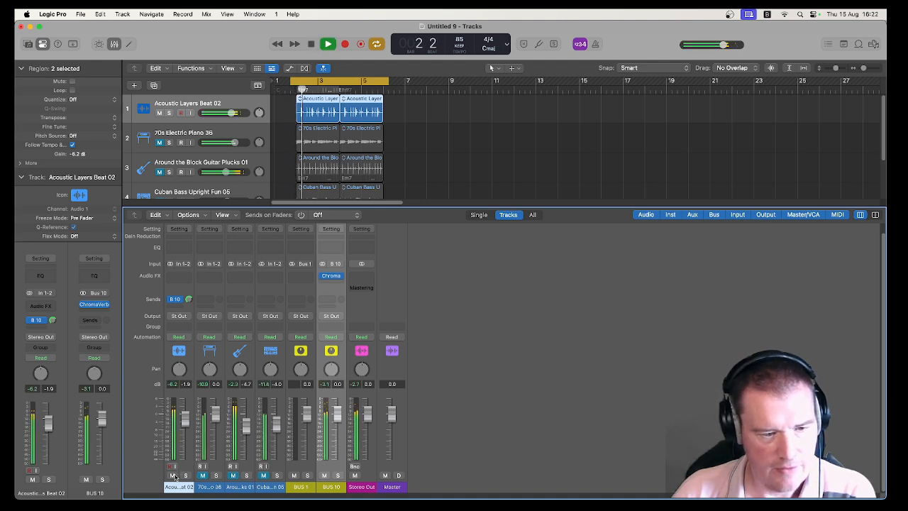
{"action": "left_click", "coordinate": [178, 316]}
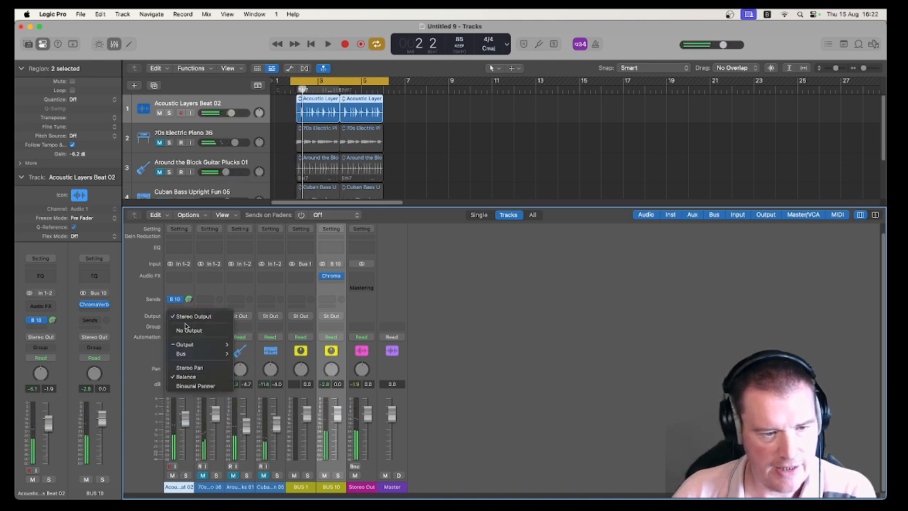
{"action": "left_click", "coordinate": [189, 329]}
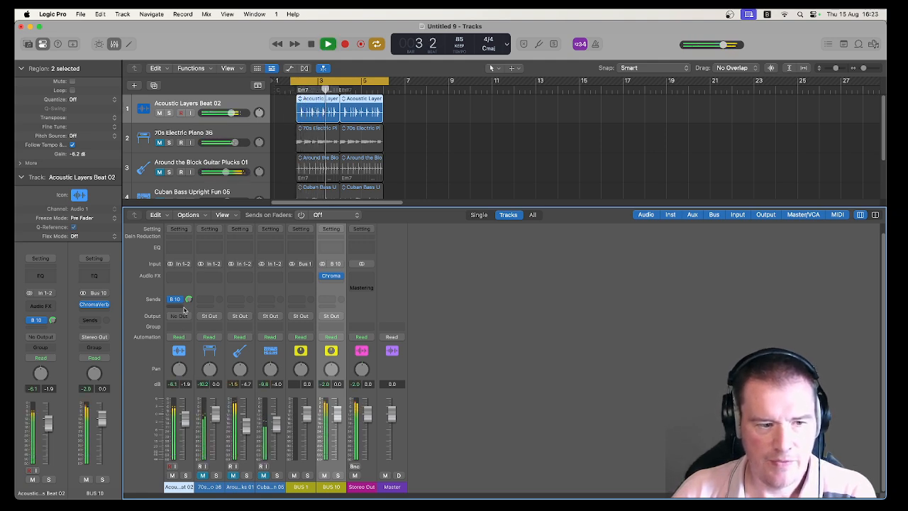
{"action": "left_click", "coordinate": [327, 43]}
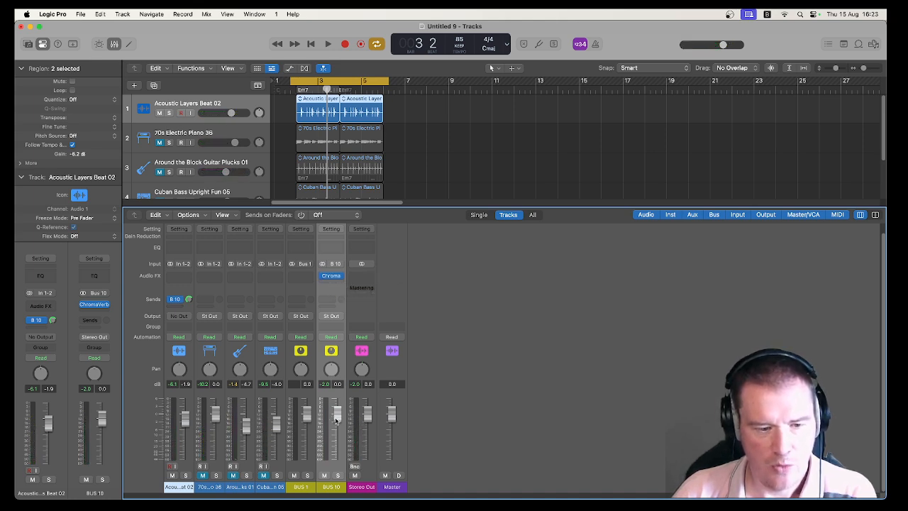
Bring the BUS 10 reverb return to about −11.2 dB and restore the drums to Stereo Output
{"action": "left_click", "coordinate": [328, 43]}
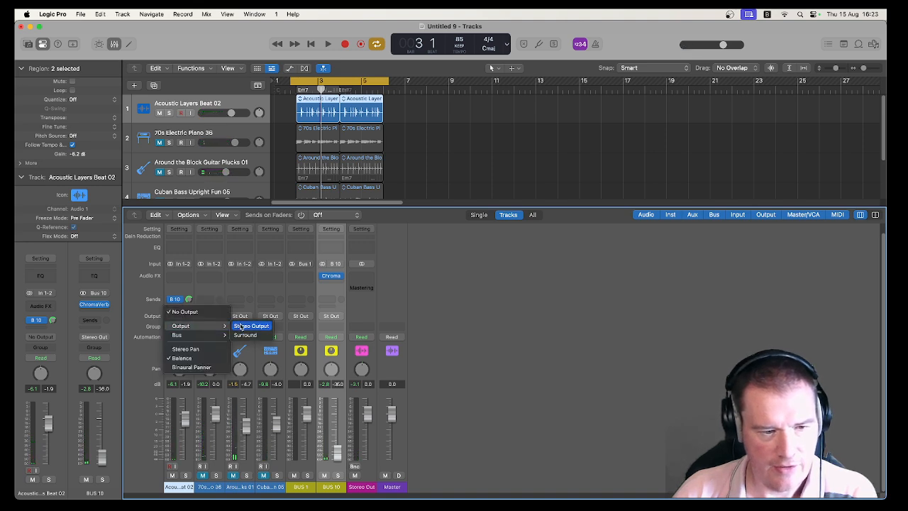
{"action": "left_click", "coordinate": [251, 325]}
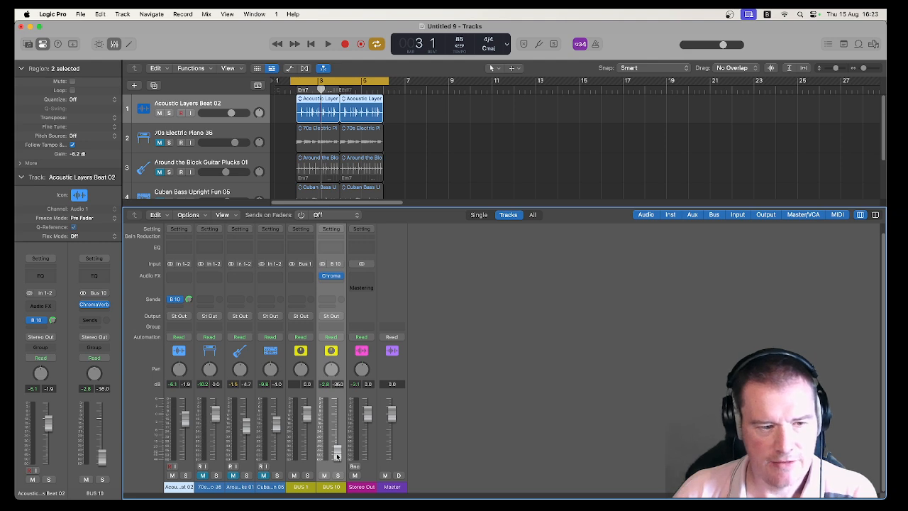
{"action": "left_click", "coordinate": [328, 43]}
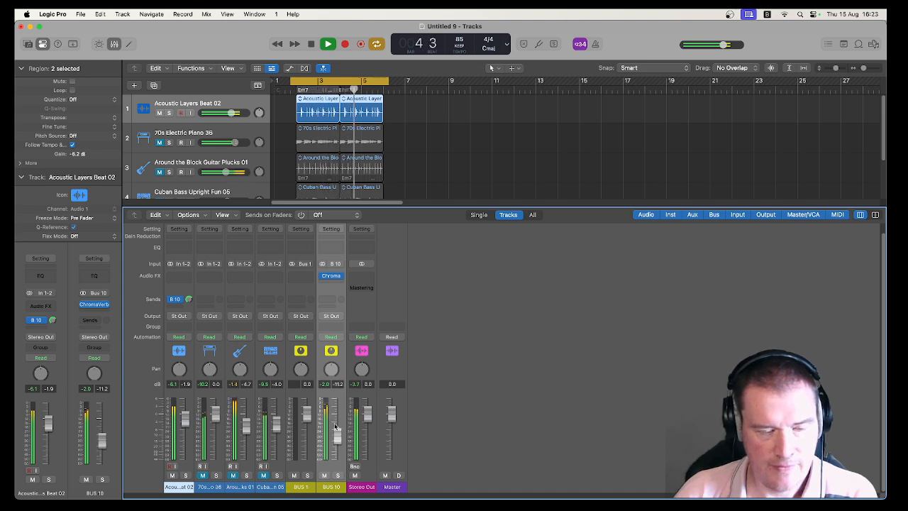
{"action": "left_click", "coordinate": [328, 44]}
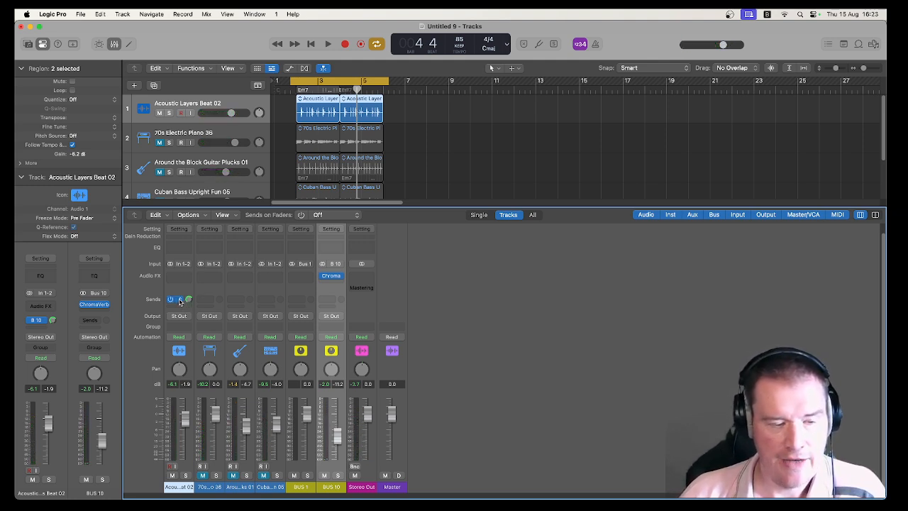
{"action": "left_click", "coordinate": [179, 299]}
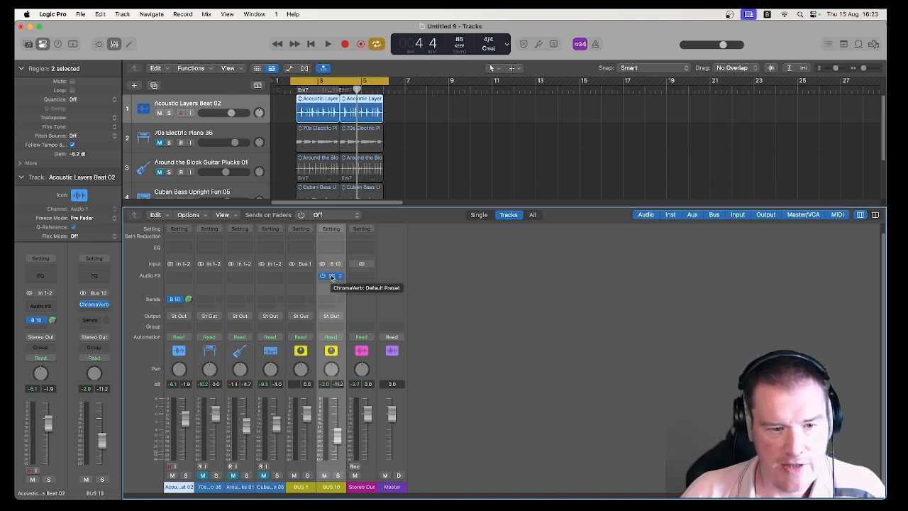
{"action": "left_click", "coordinate": [331, 275]}
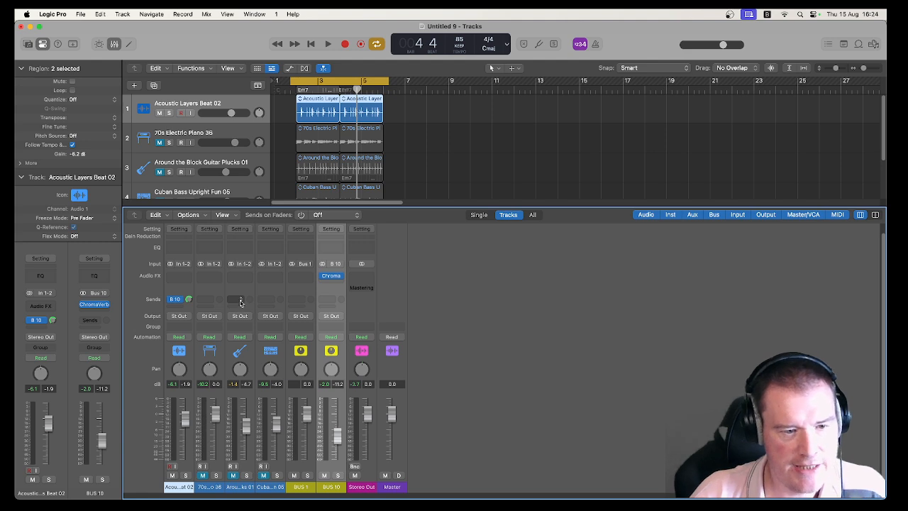
Send Around the Block Guitar Plucks 01 to Bus 10 so it joins the drums on the ChromaVerb return
{"action": "left_click", "coordinate": [241, 298]}
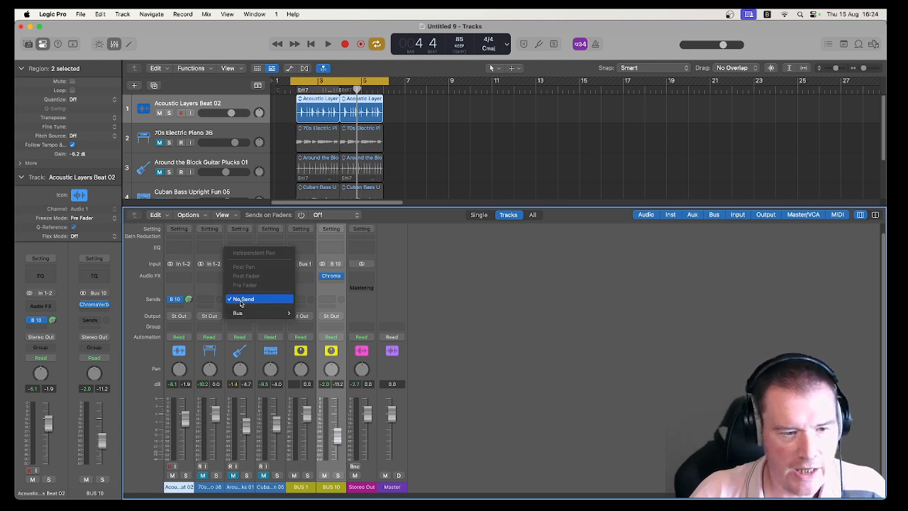
{"action": "left_click", "coordinate": [237, 313]}
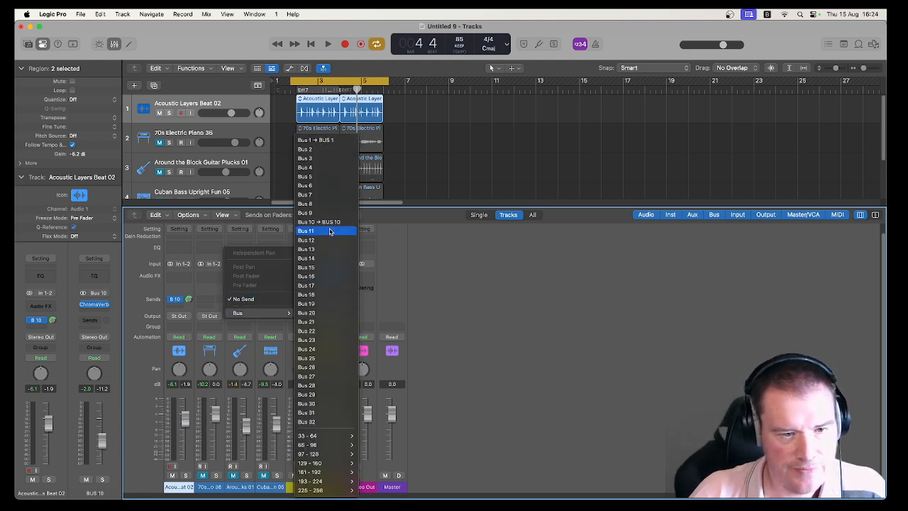
{"action": "left_click", "coordinate": [306, 231]}
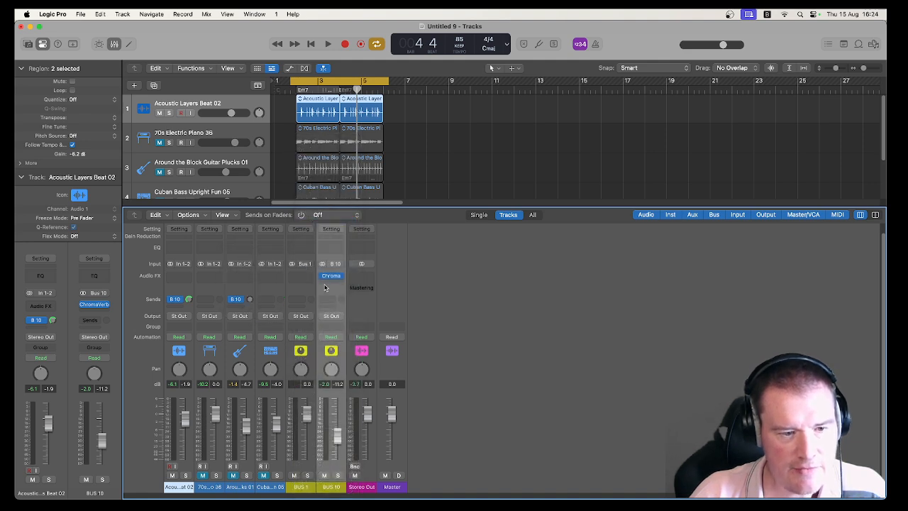
{"action": "mouse_move", "coordinate": [198, 293]}
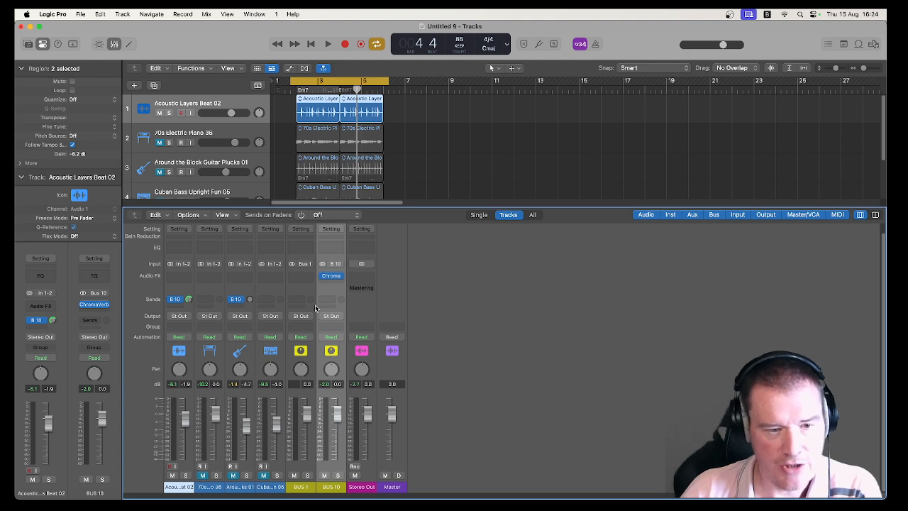
{"action": "mouse_move", "coordinate": [208, 312]}
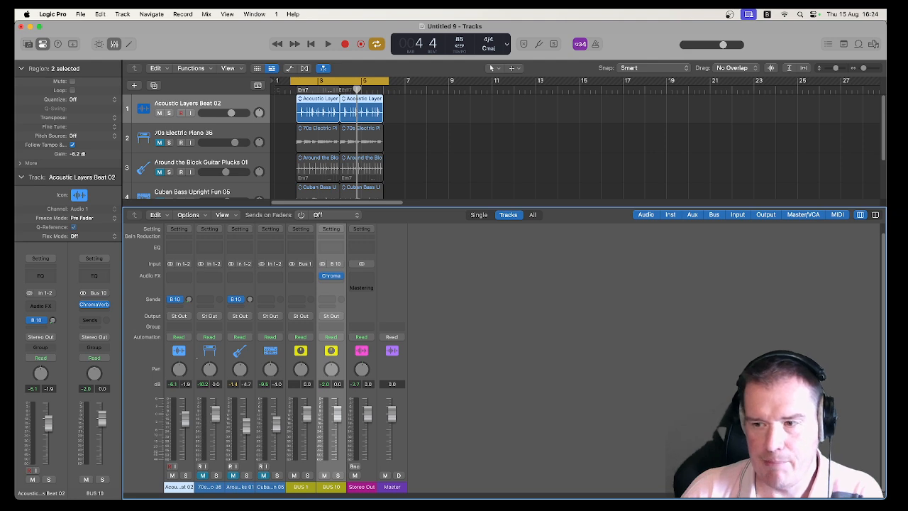
Bring the Bus 10 reverb return down to about −7.3 dB with drums and guitar feeding it
{"action": "left_click", "coordinate": [327, 43]}
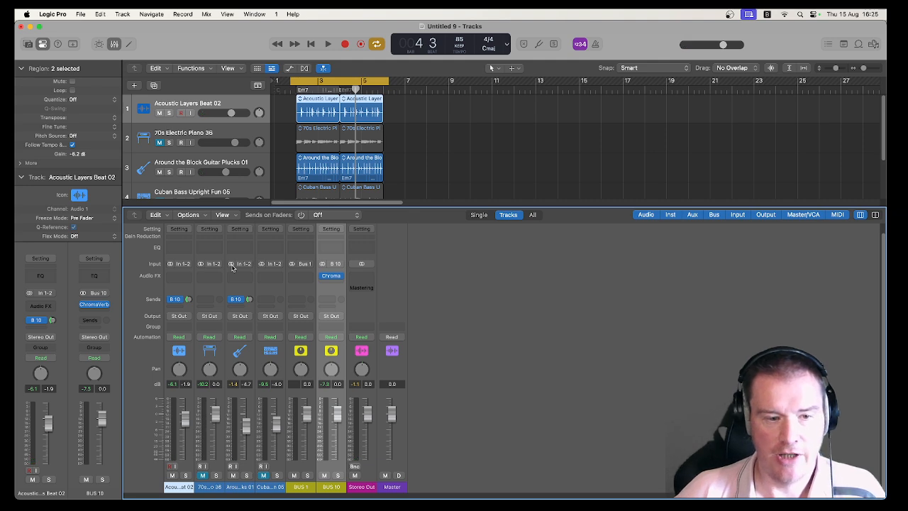
{"action": "mouse_move", "coordinate": [222, 279]}
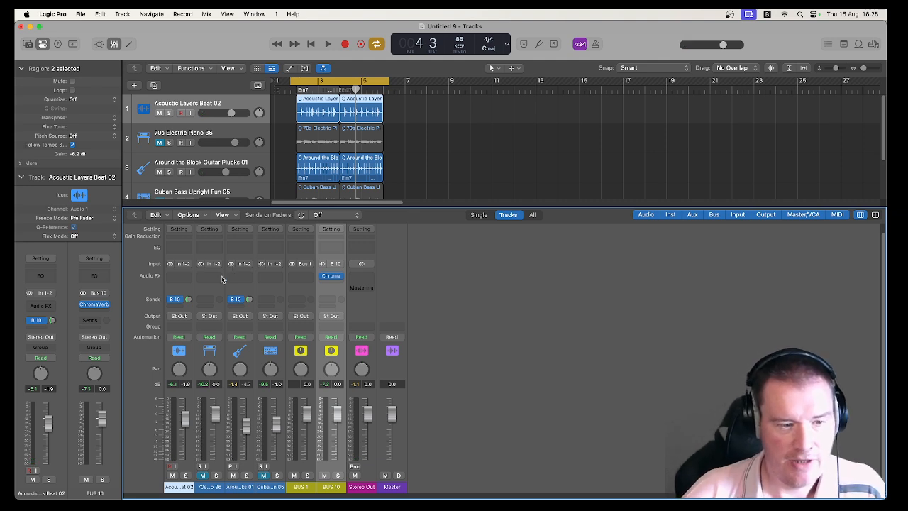